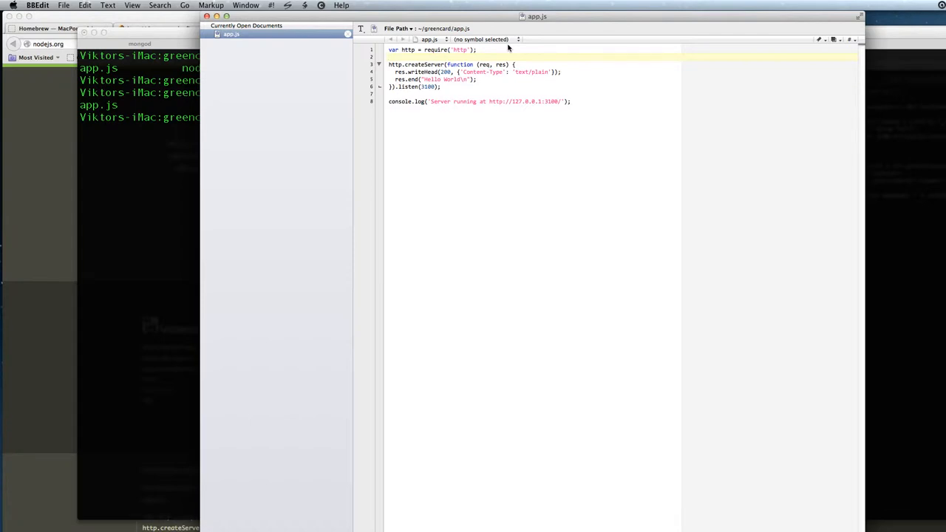
Add the line var url = require('url'); below the http require in app.js
{"action": "type", "text": "var u"}
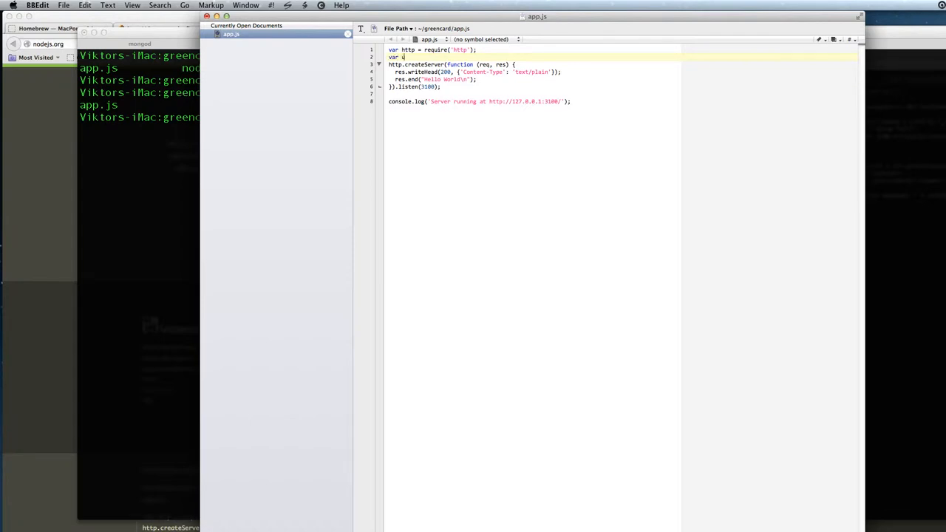
{"action": "type", "text": "rl ="}
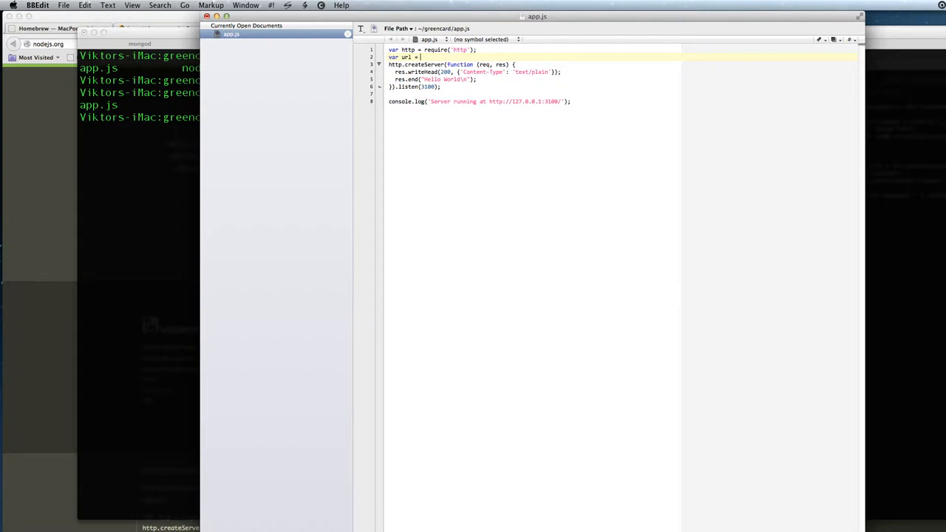
{"action": "type", "text": "require"}
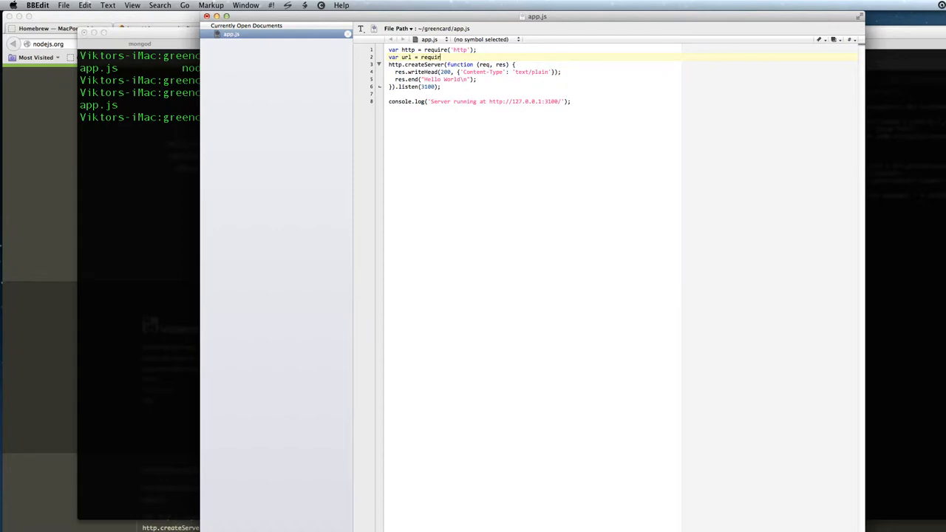
{"action": "type", "text": "('url"}
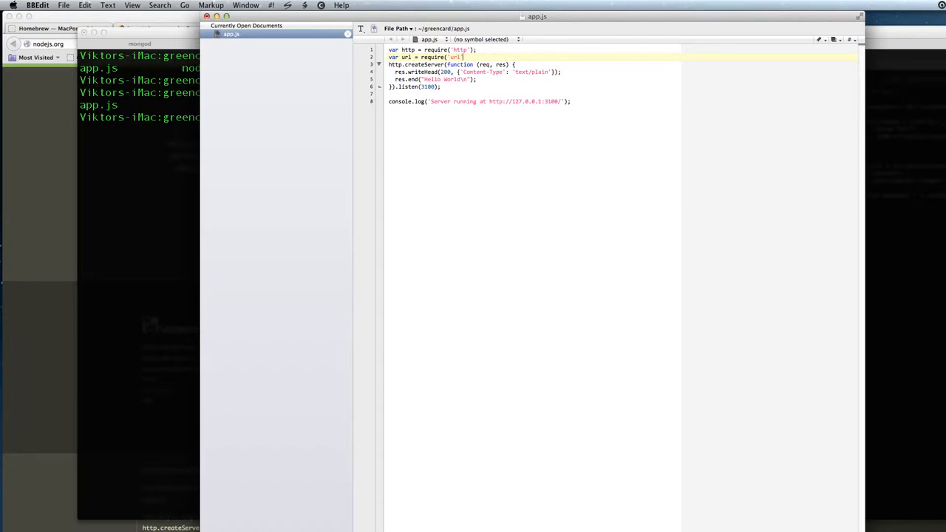
{"action": "key", "text": "Return"}
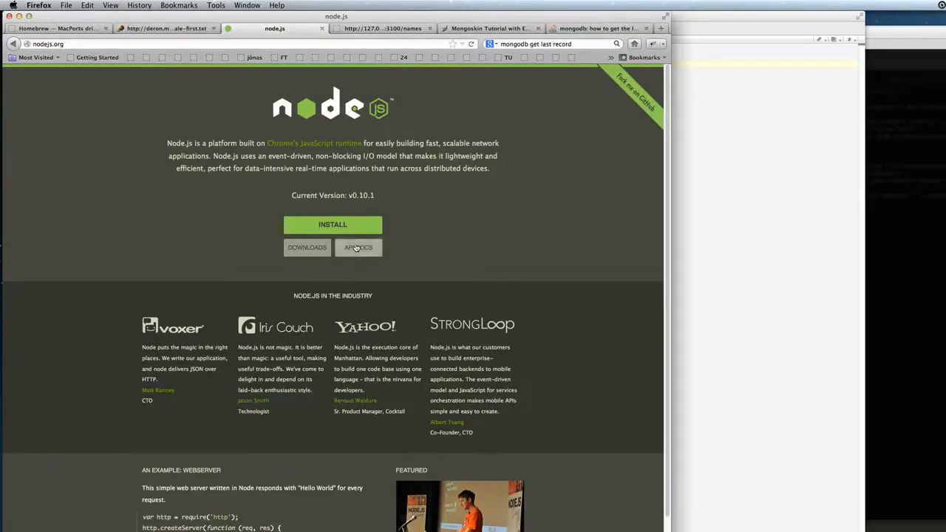
Go from nodejs.org's API Docs to the URL module page and scroll through it
{"action": "left_click", "coordinate": [359, 246]}
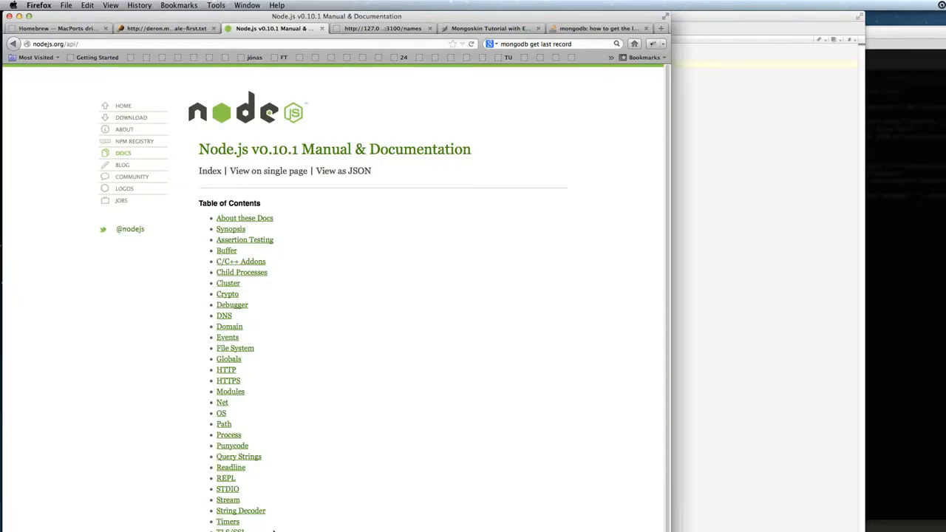
{"action": "scroll", "scroll_direction": "down", "scroll_amount": 3}
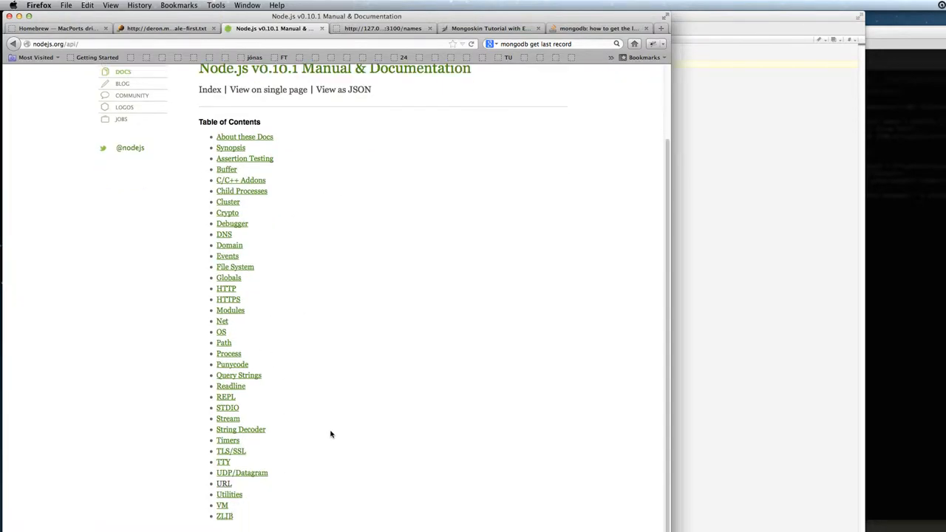
{"action": "left_click", "coordinate": [224, 483]}
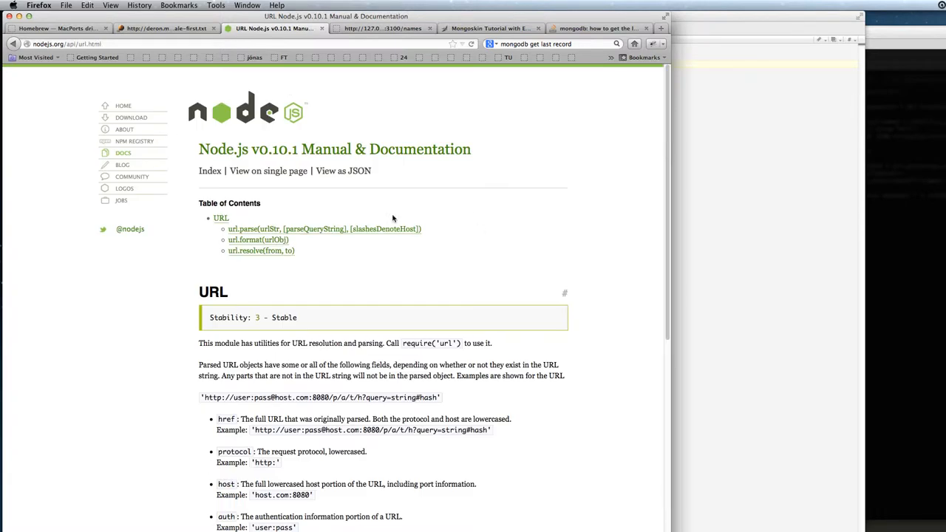
{"action": "scroll", "scroll_direction": "down", "scroll_amount": 3}
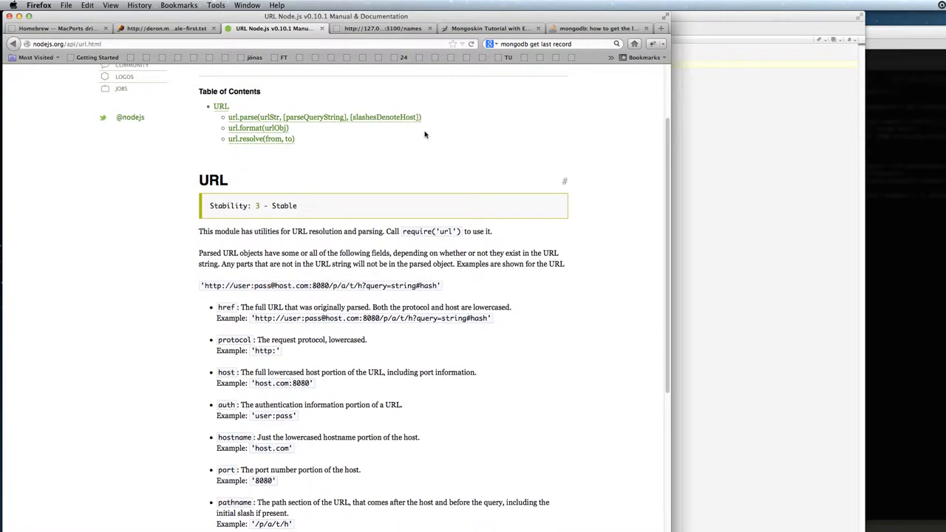
{"action": "mouse_move", "coordinate": [398, 239]}
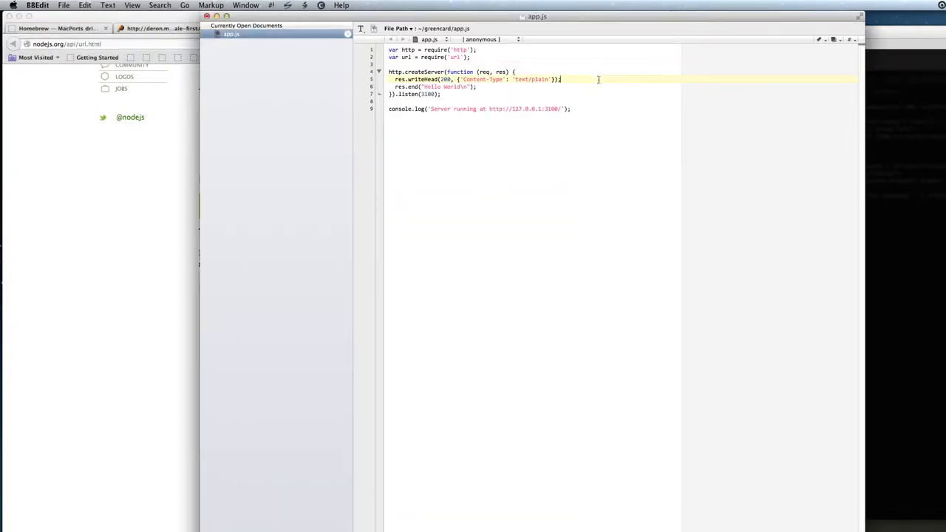
Add var urlObject = url.parse(req.url); after writeHead and begin a console.log line
{"action": "key", "text": "return"}
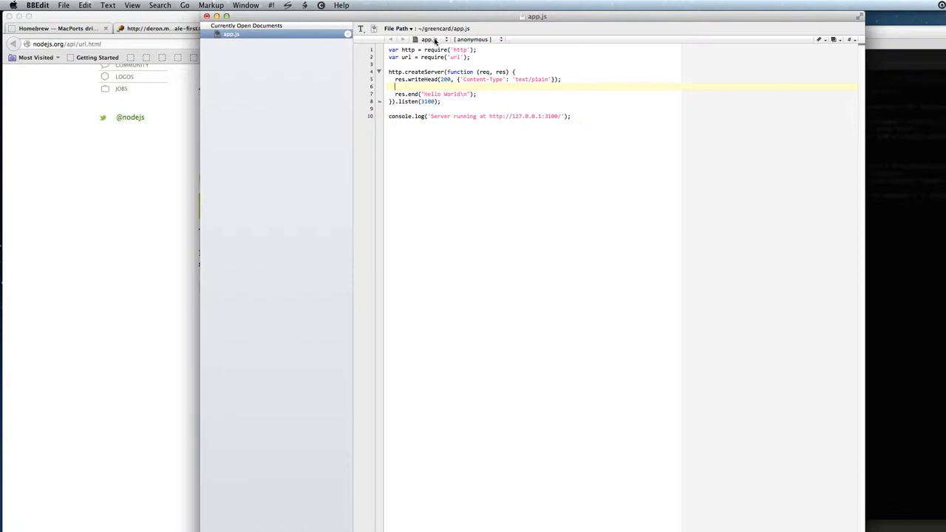
{"action": "mouse_move", "coordinate": [494, 68]}
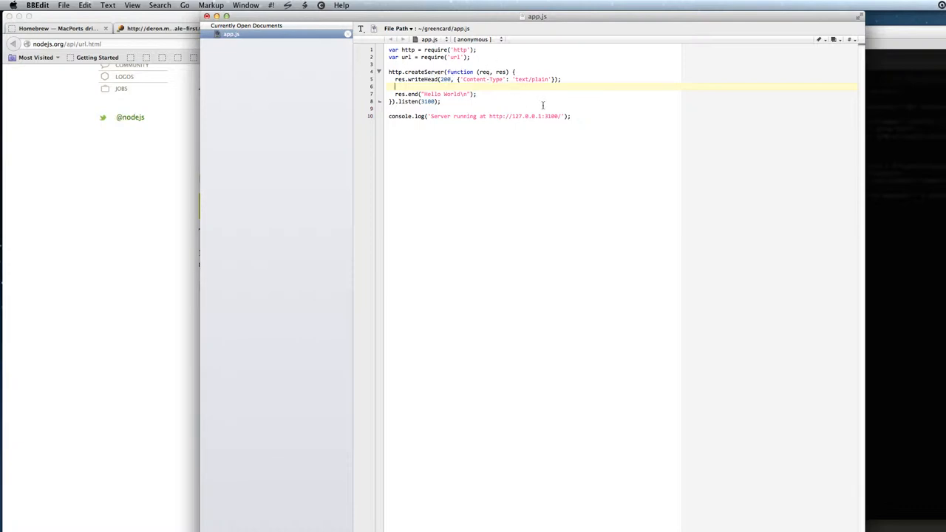
{"action": "type", "text": "var"}
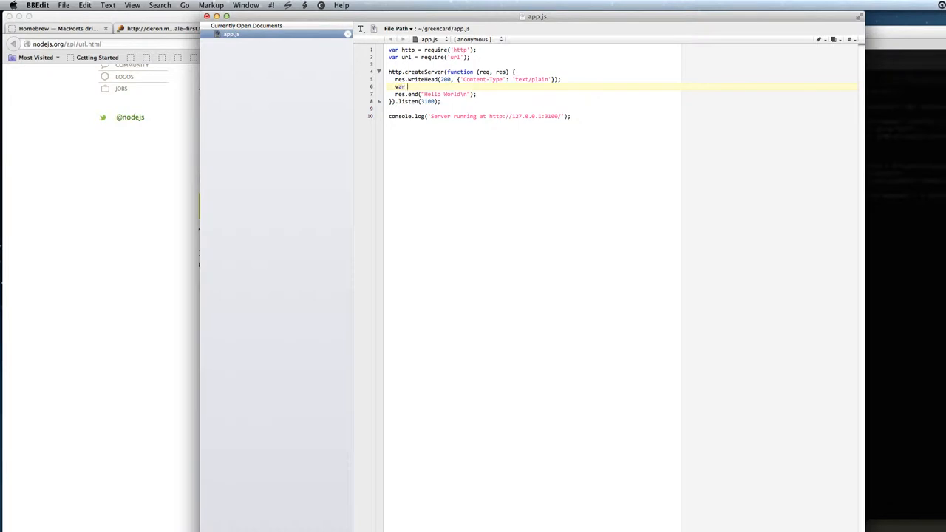
{"action": "type", "text": "url"}
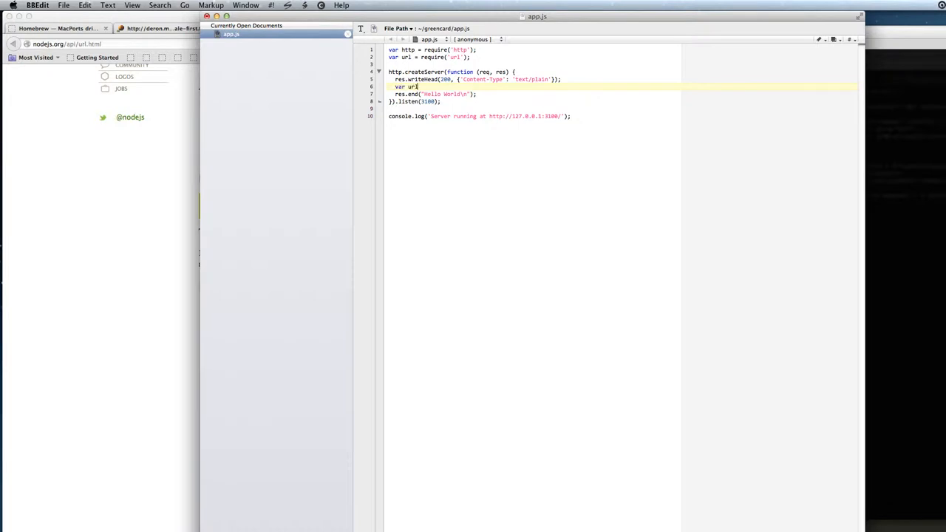
{"action": "type", "text": "Object ="}
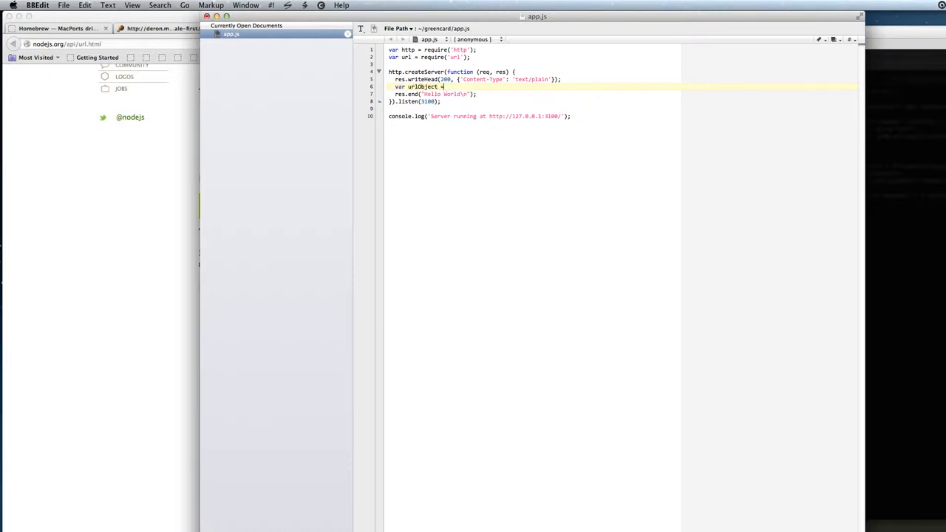
{"action": "type", "text": "url"}
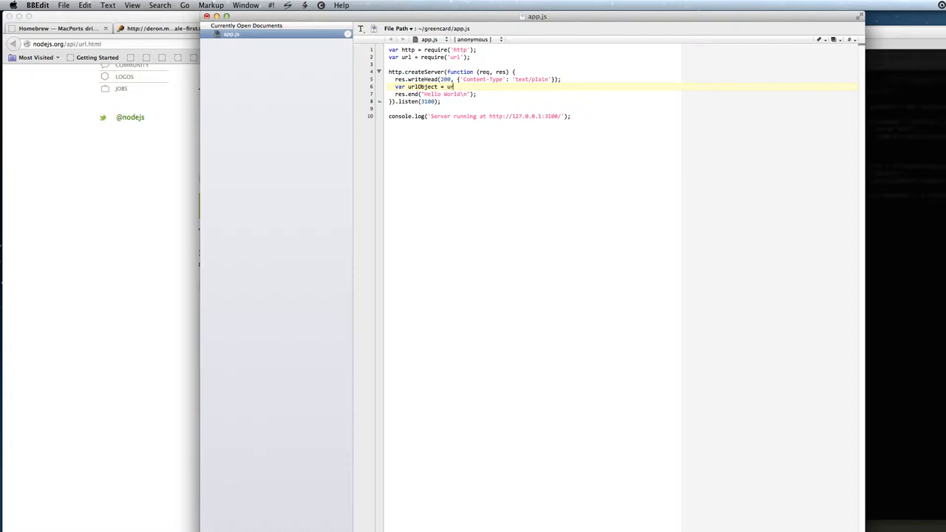
{"action": "type", "text": "parse(req."}
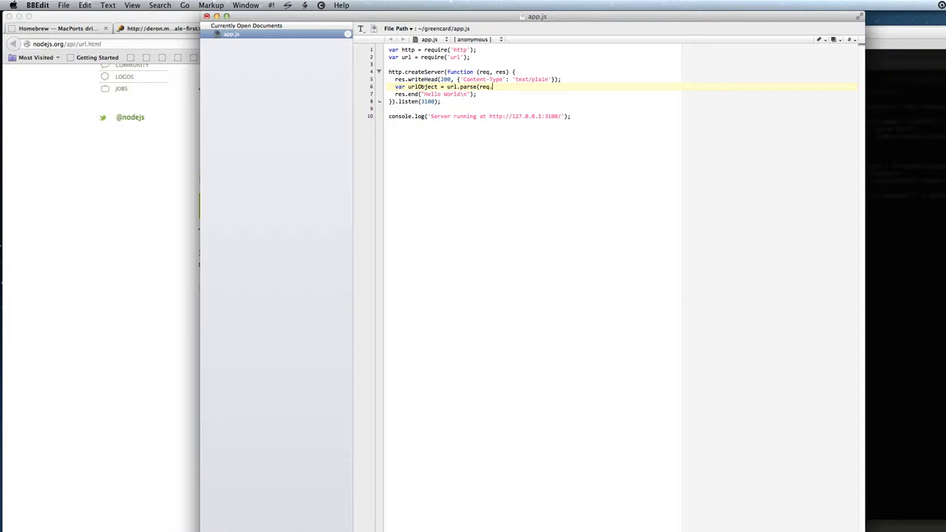
{"action": "type", "text": "url);"}
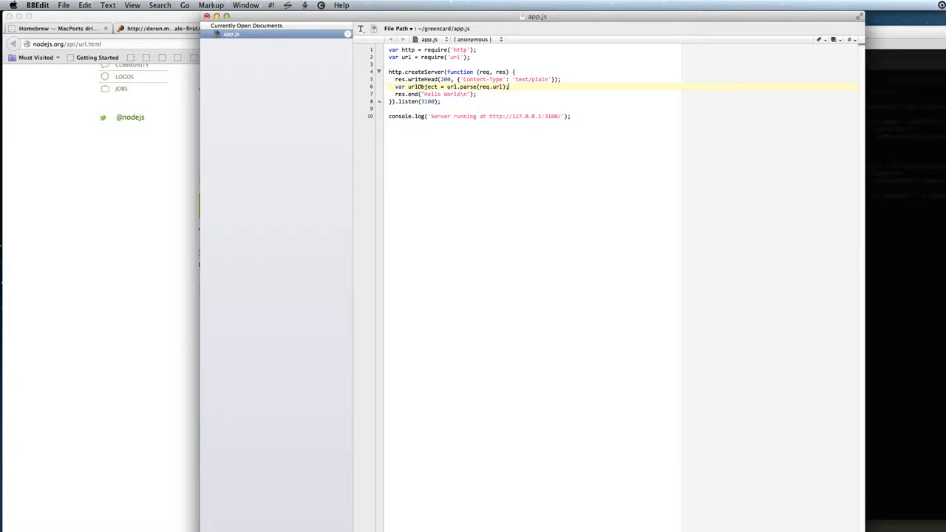
{"action": "type", "text": "console"}
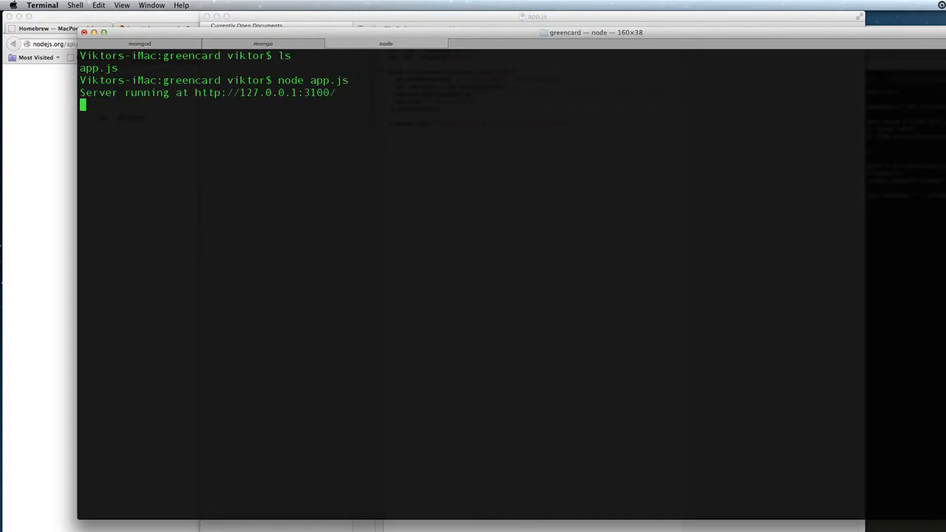
Restart the server and reload 127.0.0.1:3100/names in Firefox, still showing Hello World
{"action": "left_click", "coordinate": [274, 28]}
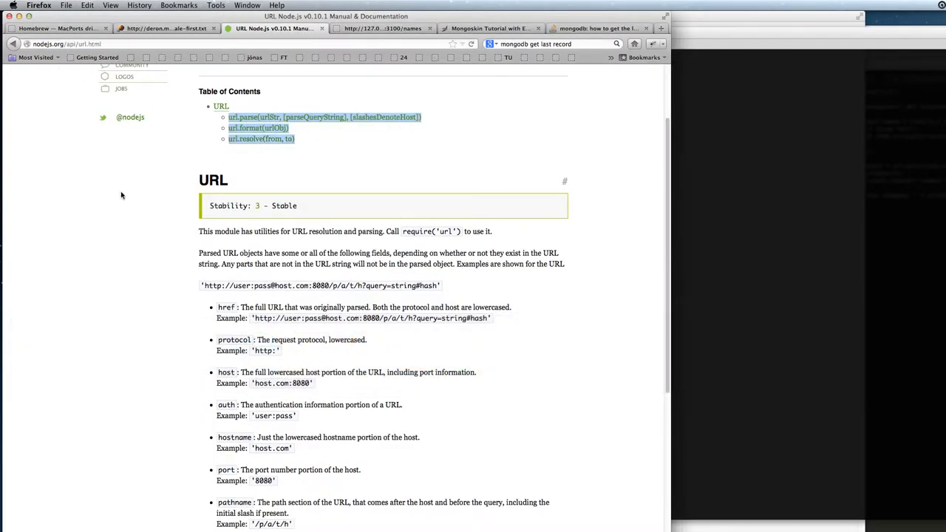
{"action": "left_click", "coordinate": [382, 28]}
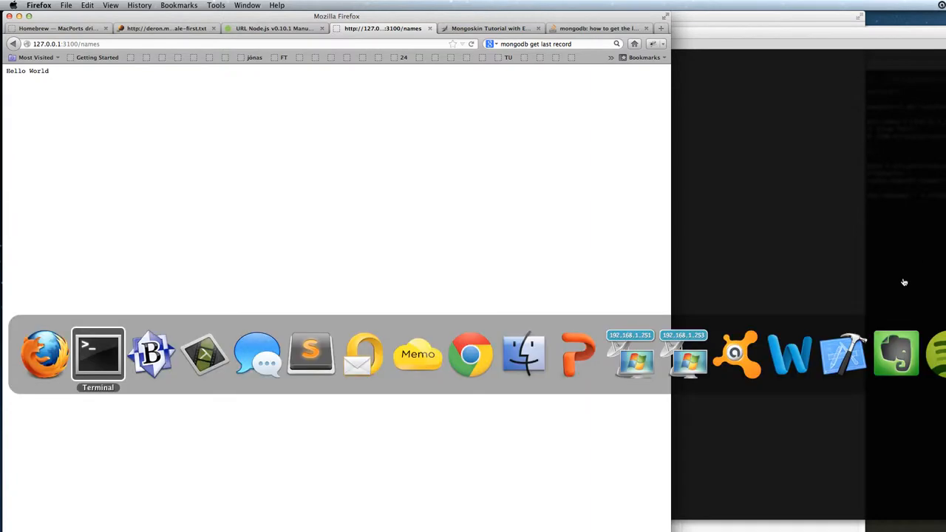
{"action": "left_click", "coordinate": [98, 353]}
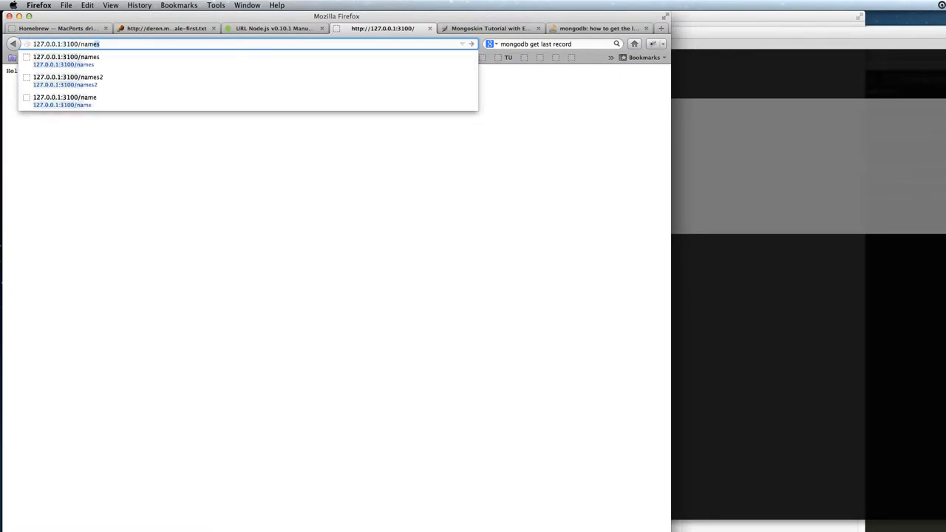
{"action": "key", "text": "Return"}
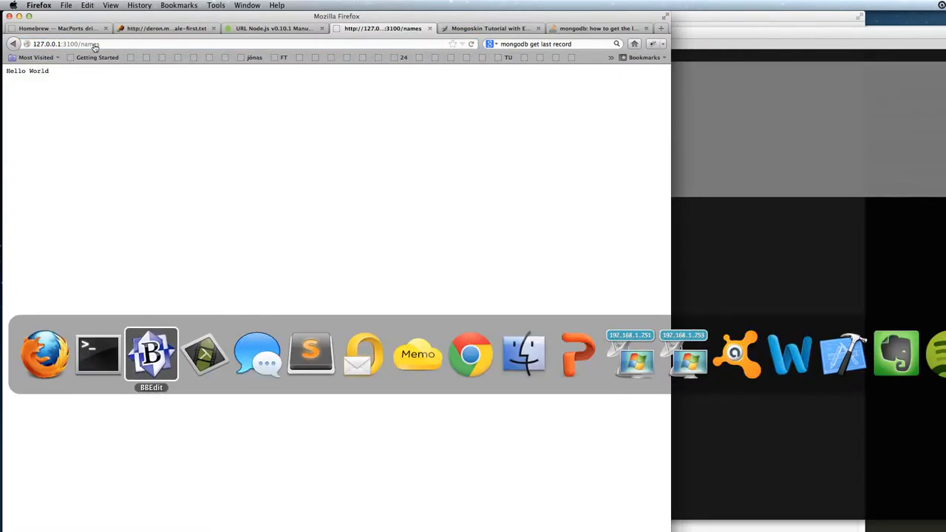
{"action": "left_click", "coordinate": [151, 353]}
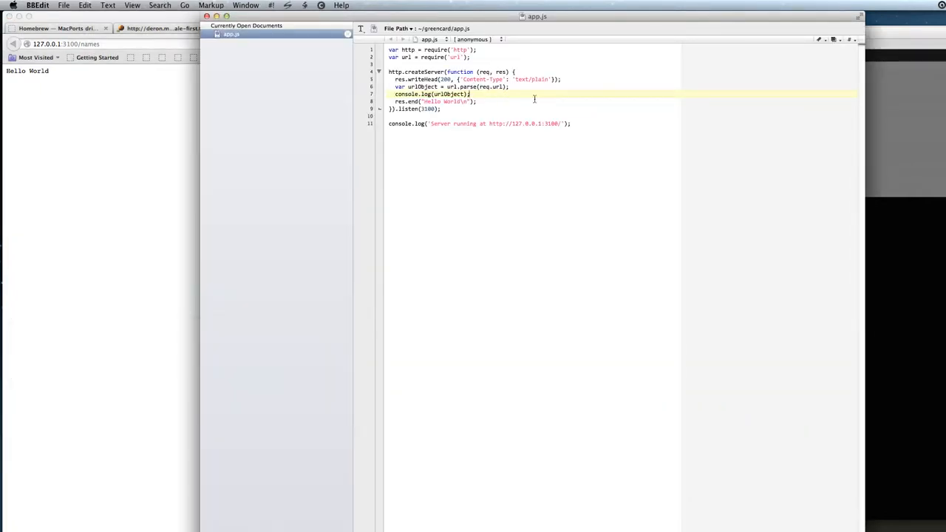
Add an if on urlObject.path.indexOf("/names") that replies 'Names command'
{"action": "type", "text": "if (urlObject."}
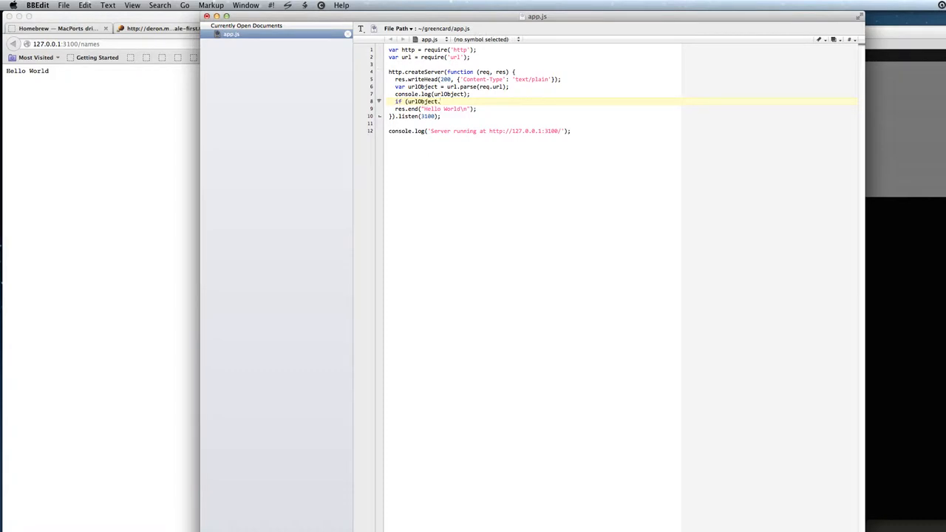
{"action": "type", "text": "path.indexOf("}
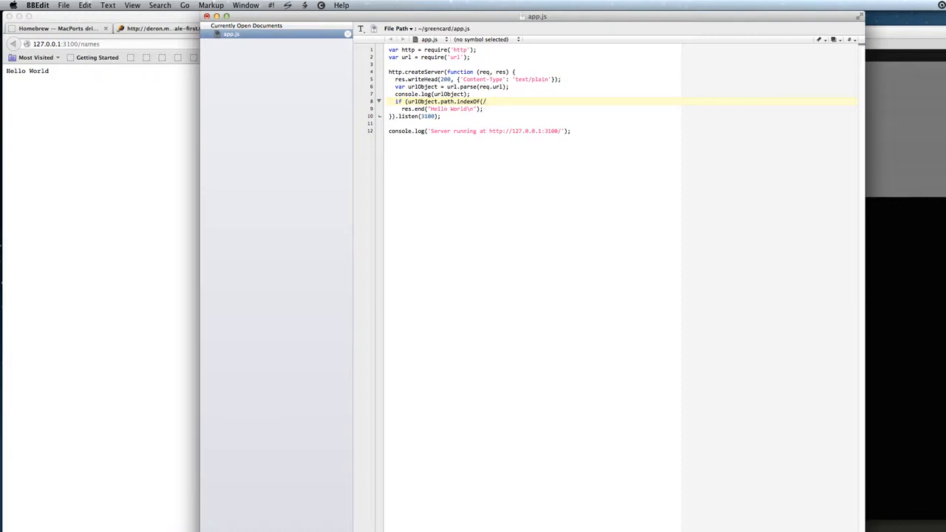
{"action": "type", "text": "/name"}
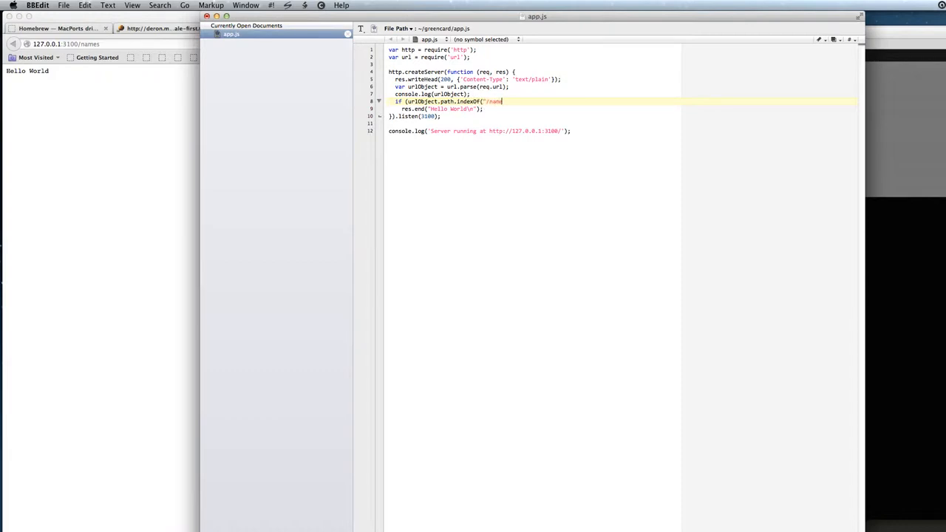
{"action": "type", "text": "names"}
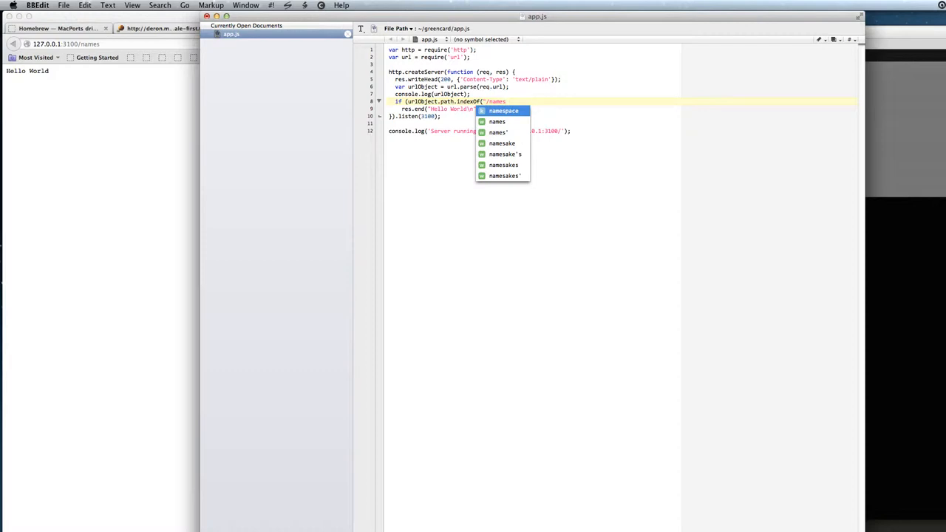
{"action": "key", "text": "Escape"}
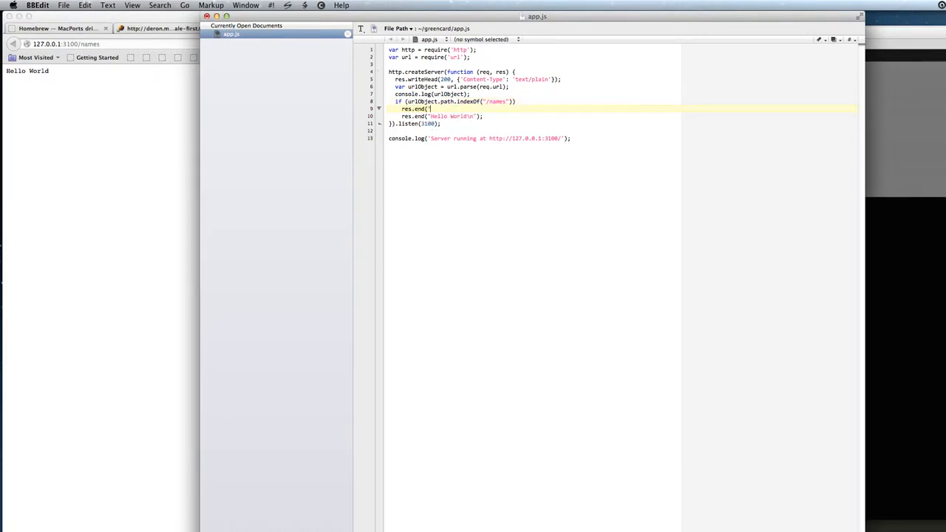
{"action": "type", "text": "Names command');"}
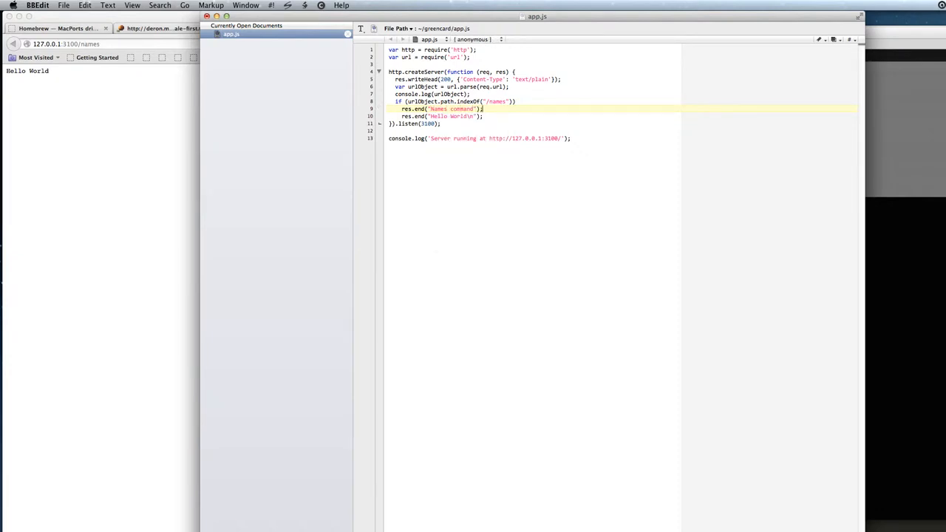
Add an else branch replying 'Other command: ' + urlObject.path with a newline
{"action": "type", "text": "else"}
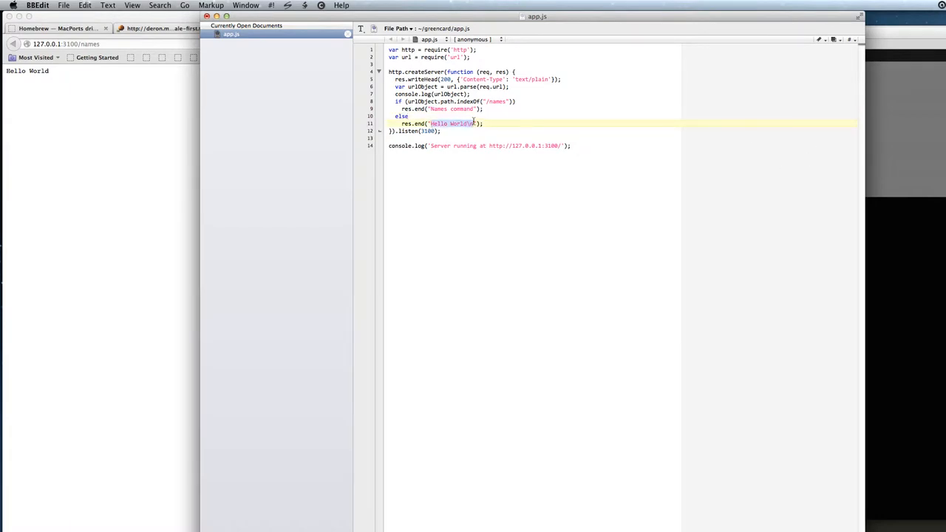
{"action": "type", "text": "Other command:"}
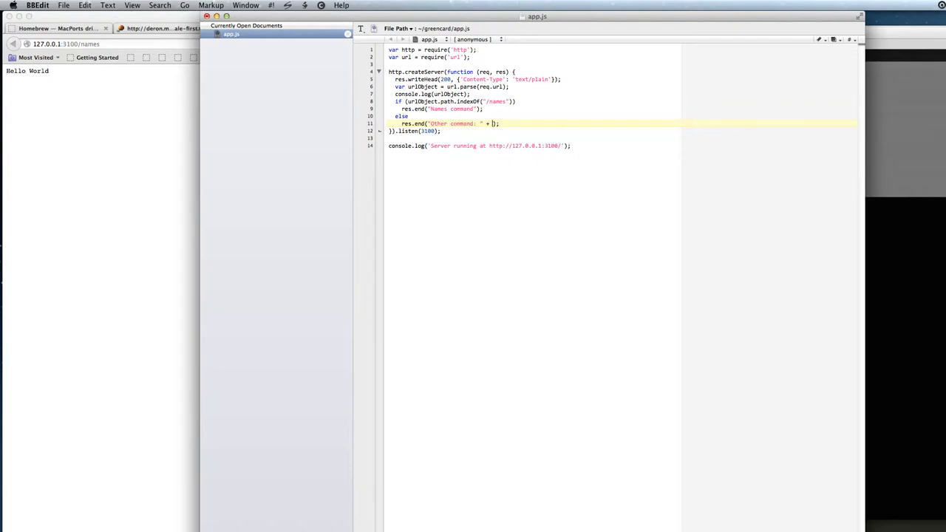
{"action": "type", "text": "urlObject."}
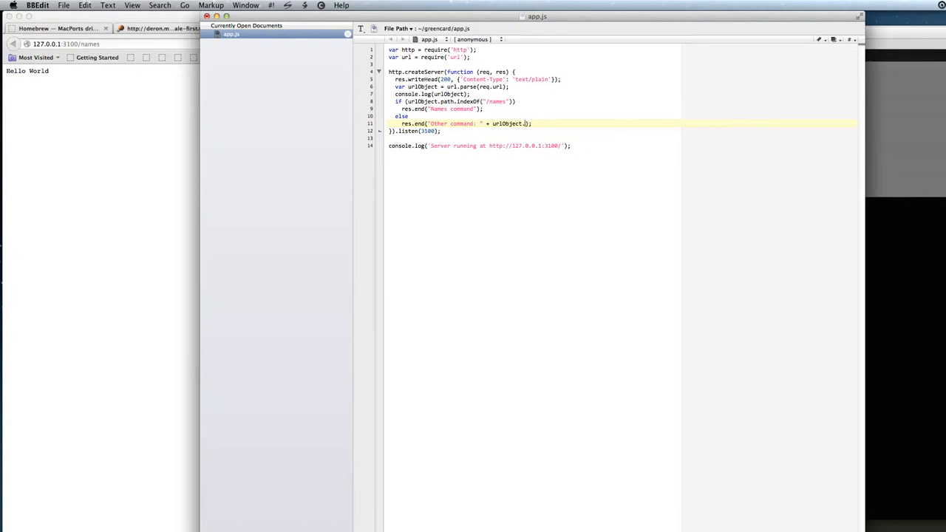
{"action": "type", "text": "path + \"\\"}
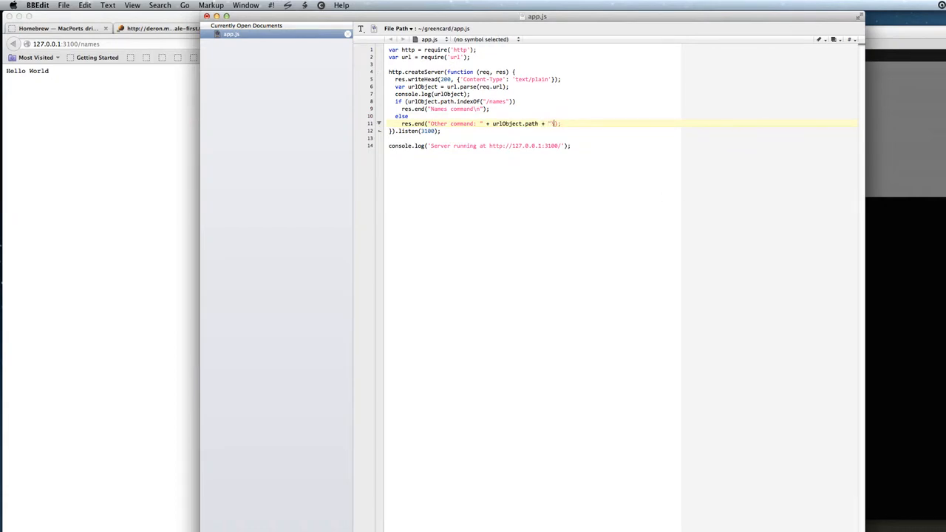
{"action": "type", "text": "n"}
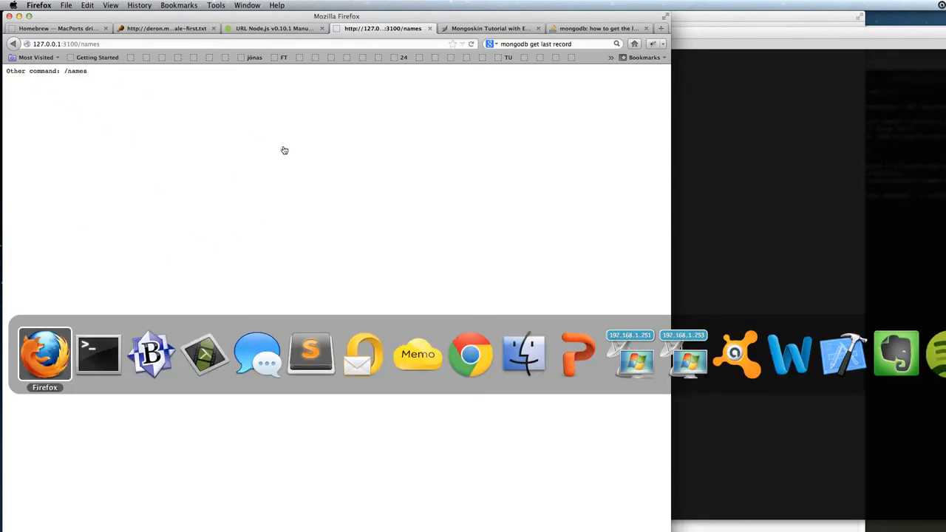
{"action": "left_click", "coordinate": [151, 353]}
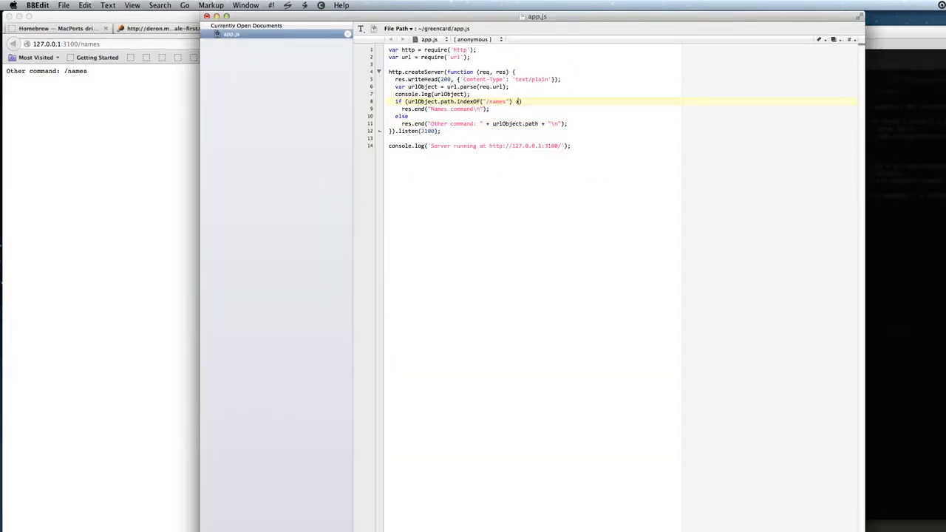
Append >= 0 to the indexOf("/names") condition on line 8
{"action": "type", "text": ">= 0"}
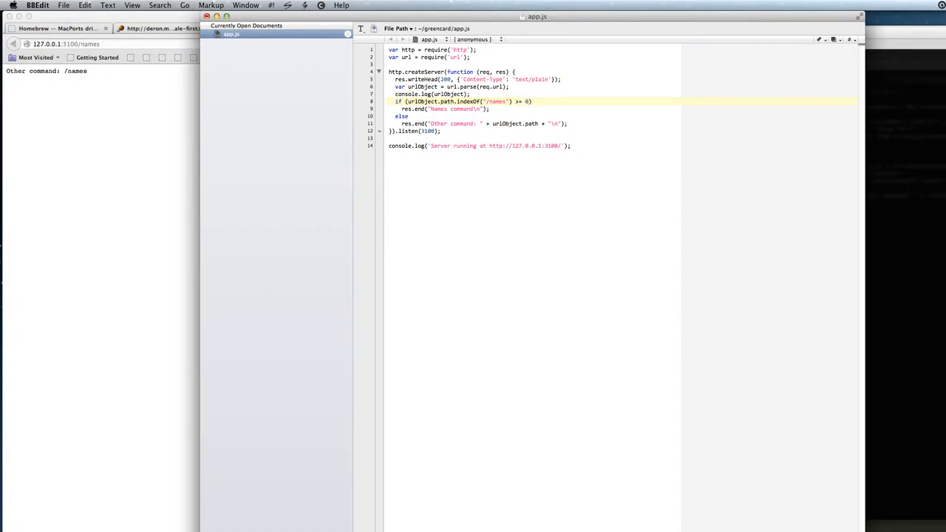
{"action": "left_click", "coordinate": [385, 42]}
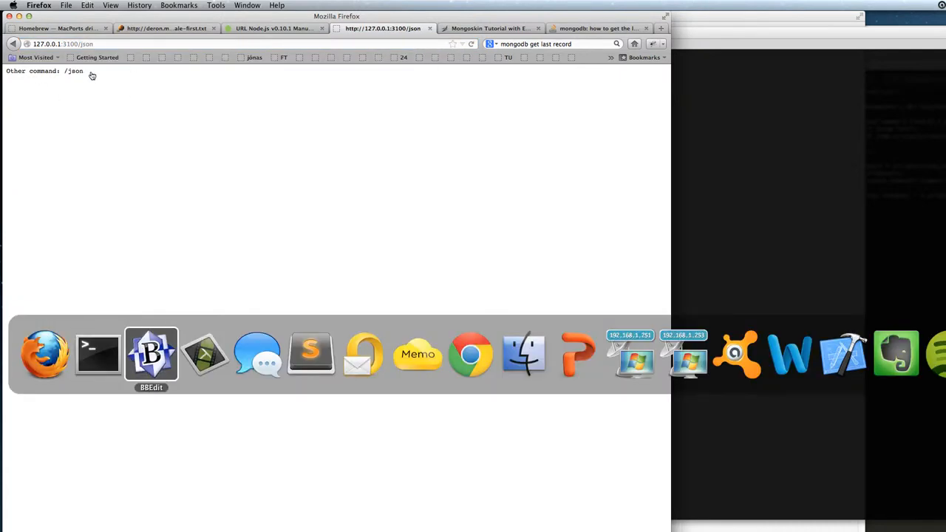
{"action": "left_click", "coordinate": [151, 353]}
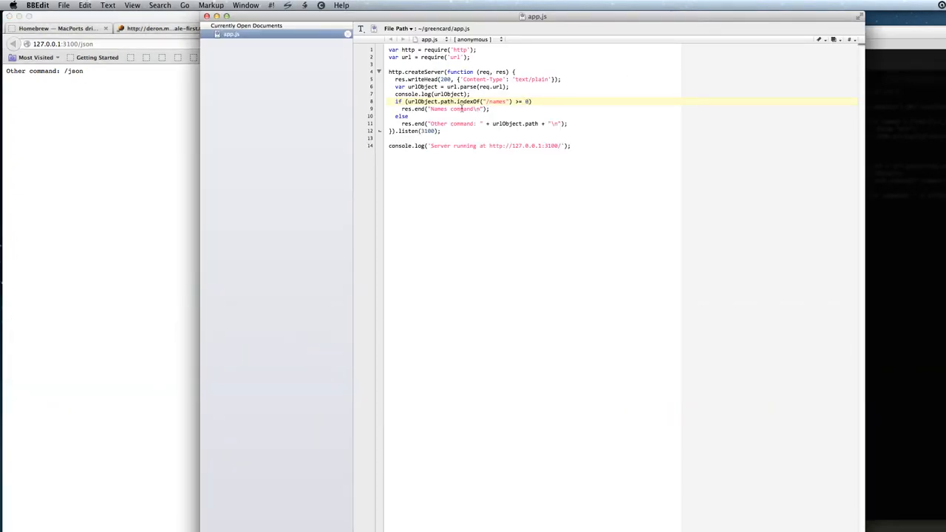
{"action": "left_click", "coordinate": [531, 101]}
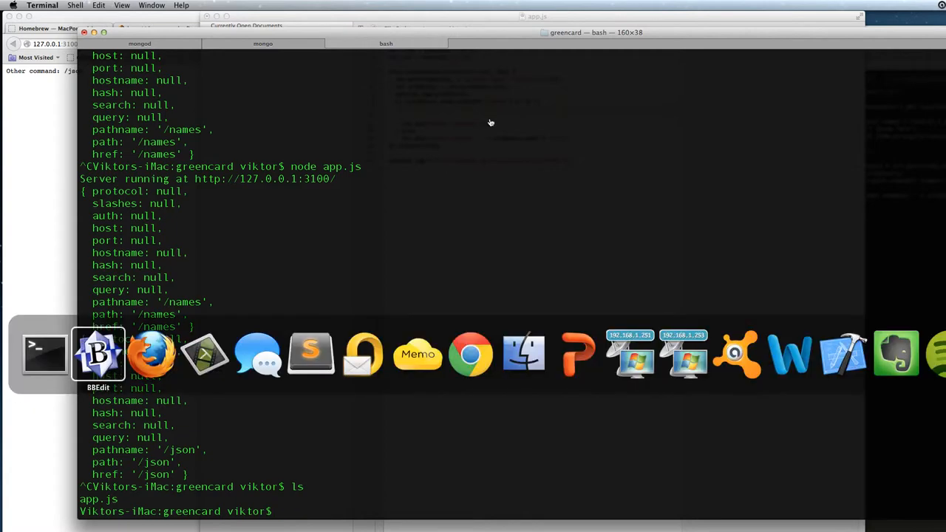
{"action": "left_click", "coordinate": [151, 353]}
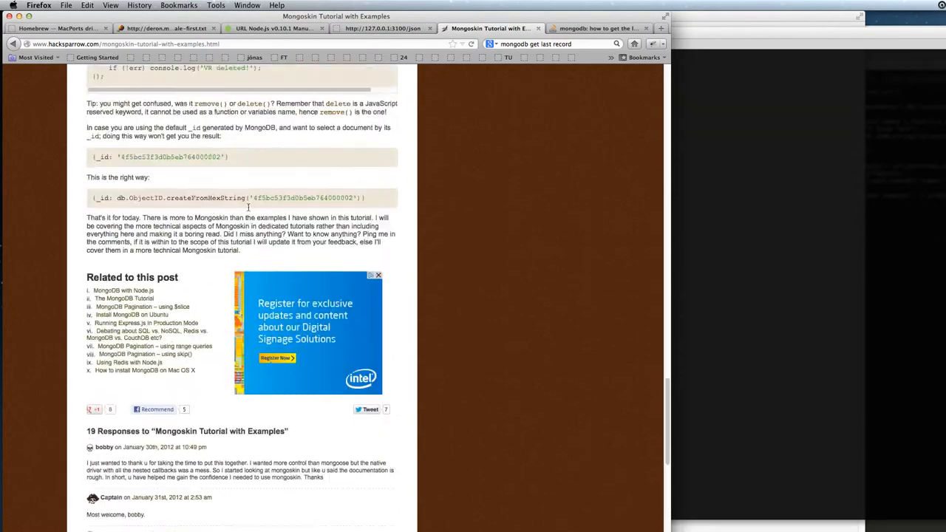
Scroll the Mongoskin tutorial back to its npm install mongoskin step at the top
{"action": "scroll", "scroll_direction": "up", "scroll_amount": 3}
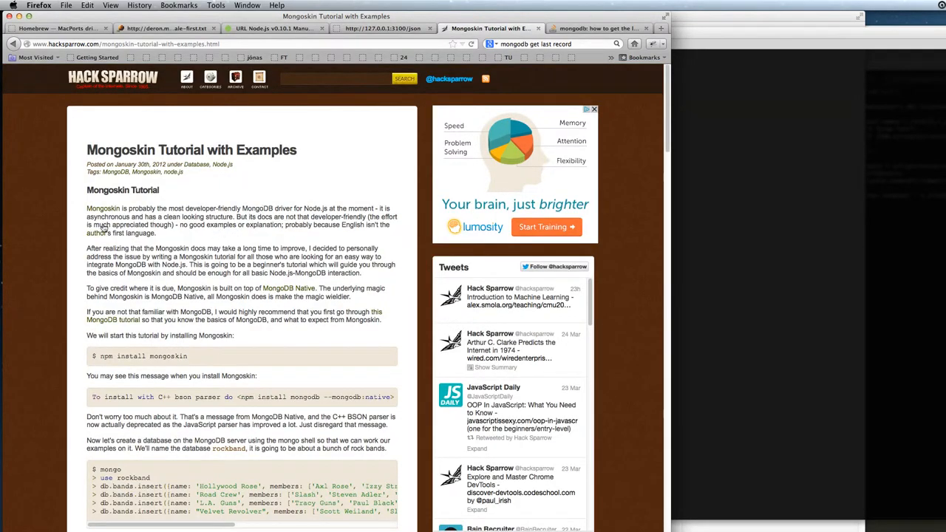
{"action": "scroll", "scroll_direction": "down", "scroll_amount": 3}
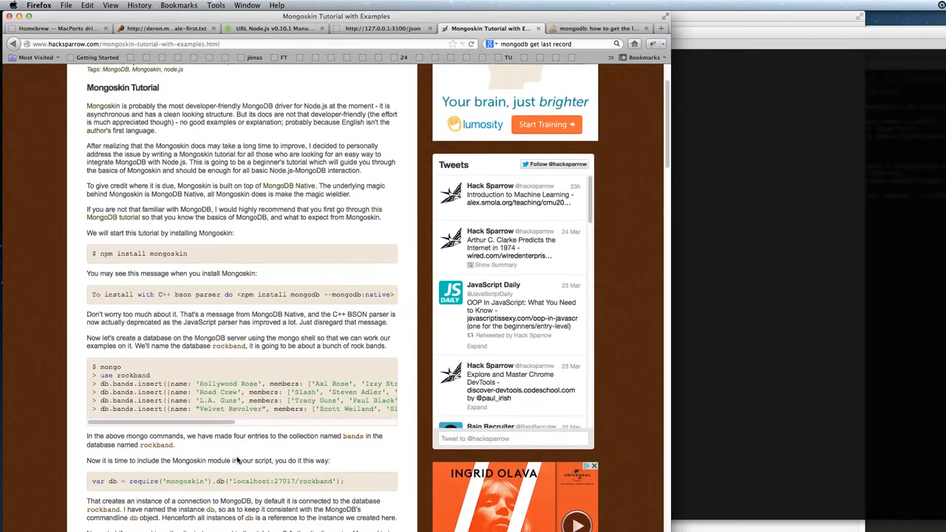
{"action": "scroll", "scroll_direction": "up", "scroll_amount": 3}
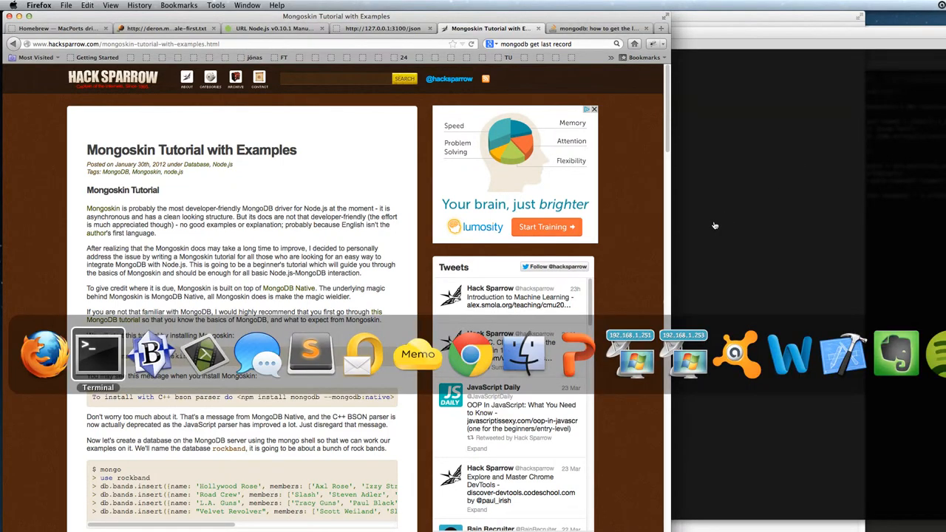
Run npm install mongoskin in greencard and confirm mongoskin appears in node_modules
{"action": "left_click", "coordinate": [98, 353]}
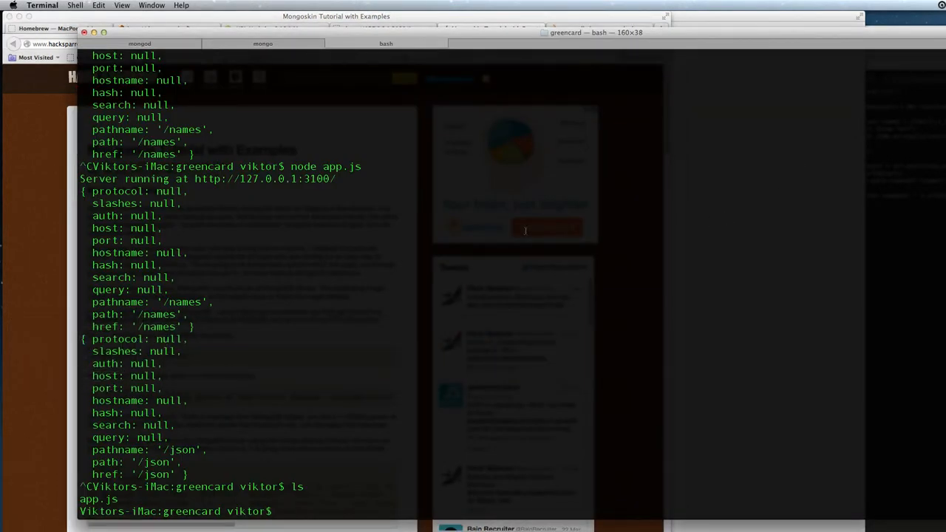
{"action": "type", "text": "n"}
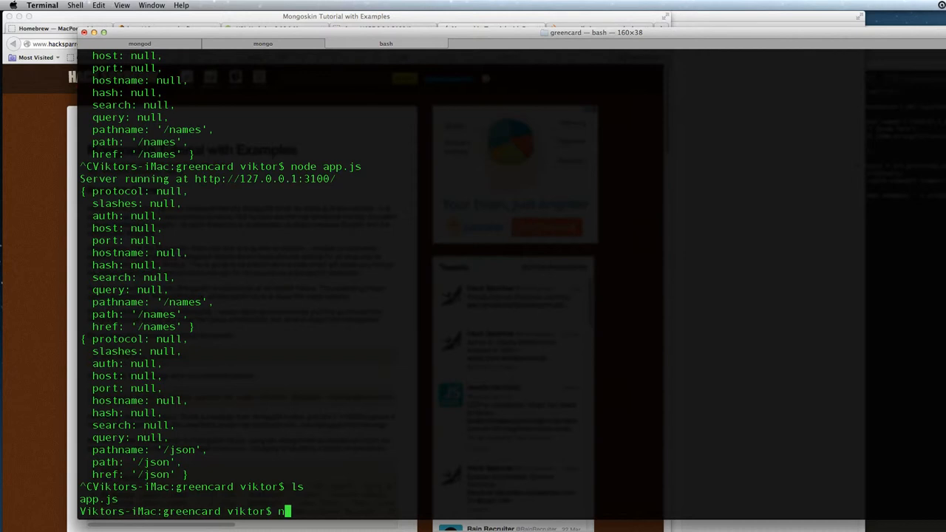
{"action": "type", "text": "pm install"}
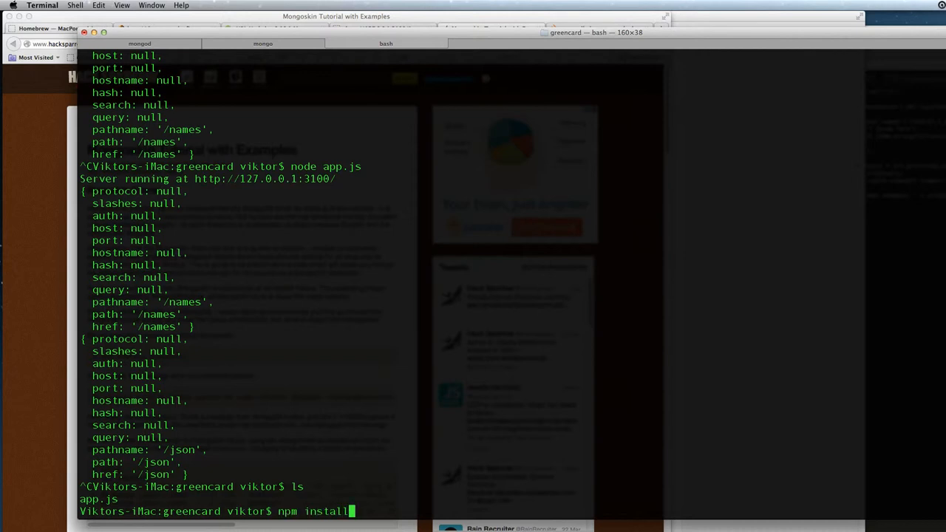
{"action": "type", "text": "mongoskin"}
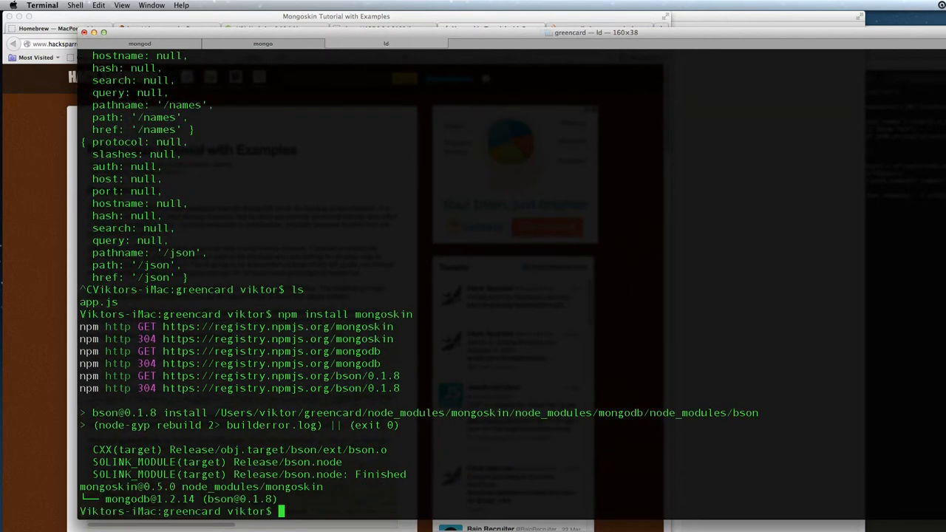
{"action": "left_click", "coordinate": [386, 43]}
{"action": "type", "text": "ls"}
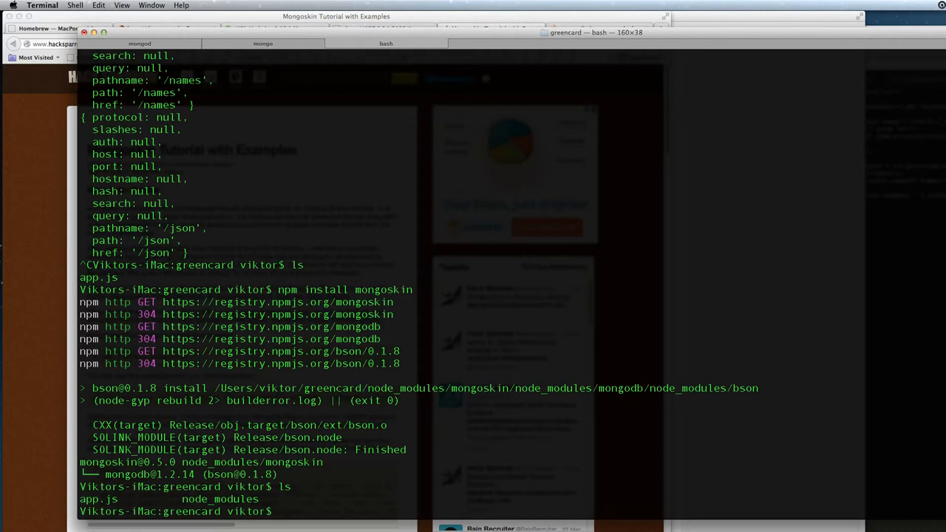
{"action": "type", "text": "cd node_modules/"}
{"action": "type", "text": "ls"}
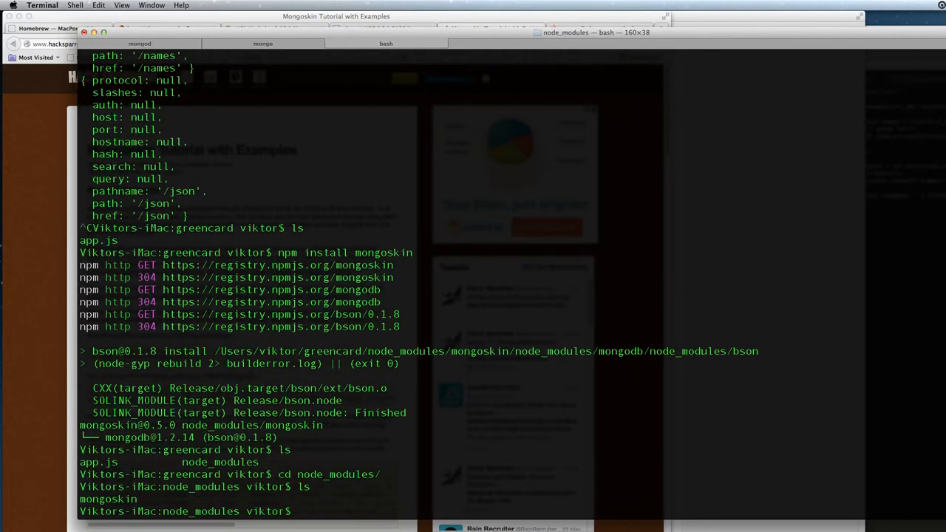
{"action": "type", "text": "cd .."}
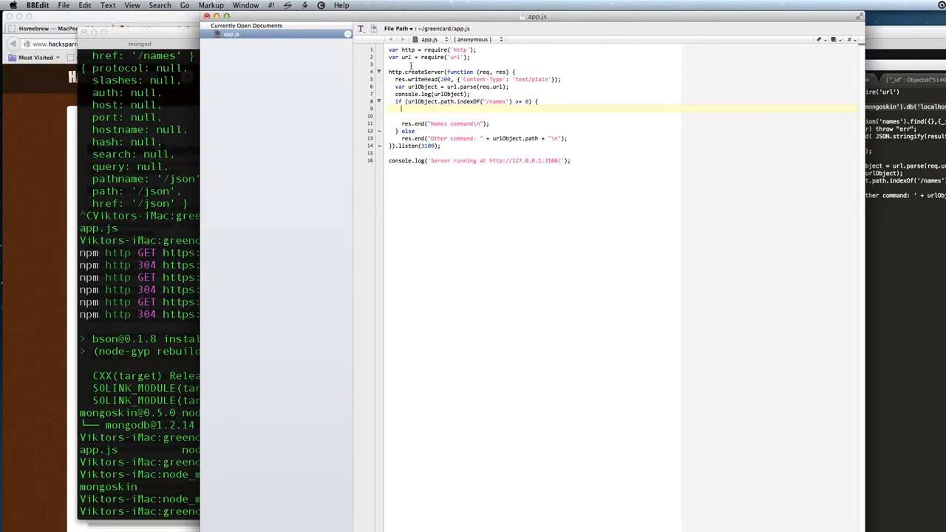
Add the mongoskin DB line for localhost:27017/greencard with safe:true, and brace the /names branch
{"action": "type", "text": "DB = require('mongoskin').db('localhost:27017/greencard', {safe:true});"}
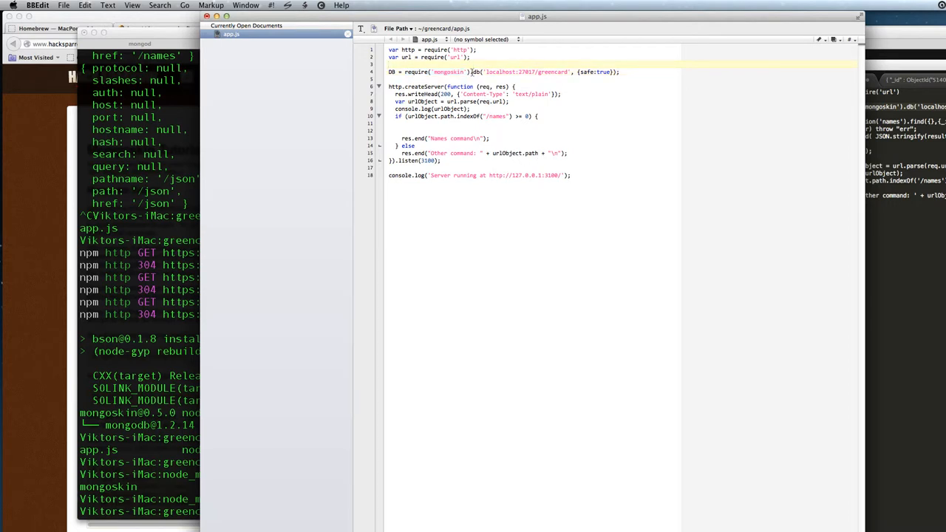
{"action": "double_click", "coordinate": [524, 72]}
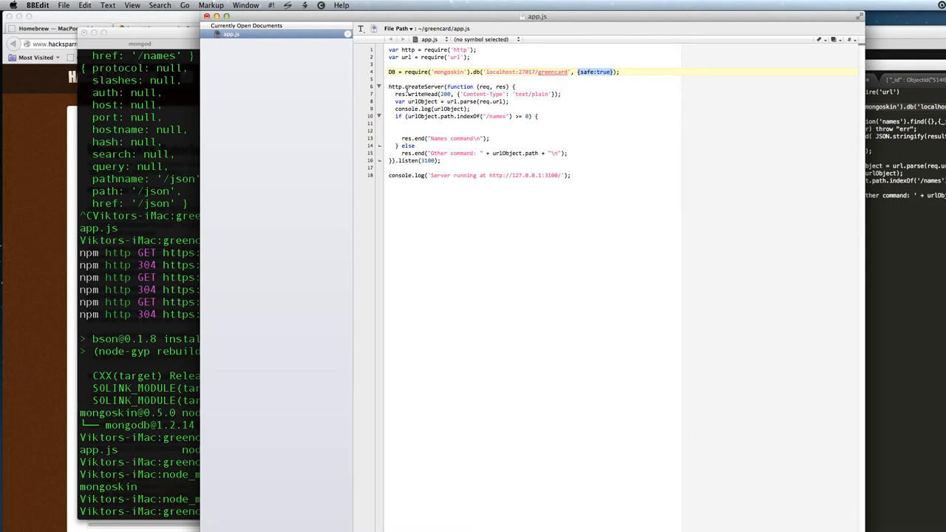
{"action": "left_click", "coordinate": [530, 101]}
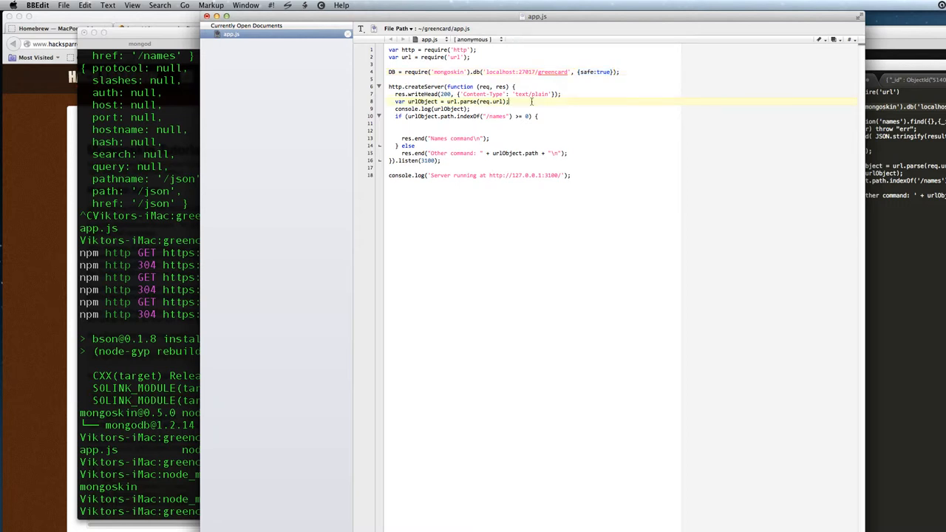
{"action": "mouse_move", "coordinate": [353, 225]}
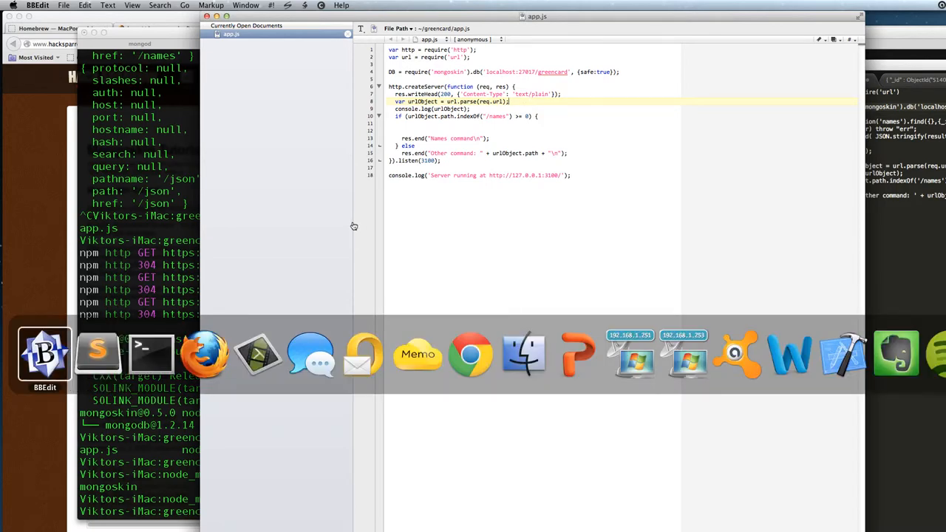
Run node app.js in Terminal and check the logged /json request
{"action": "left_click", "coordinate": [151, 353]}
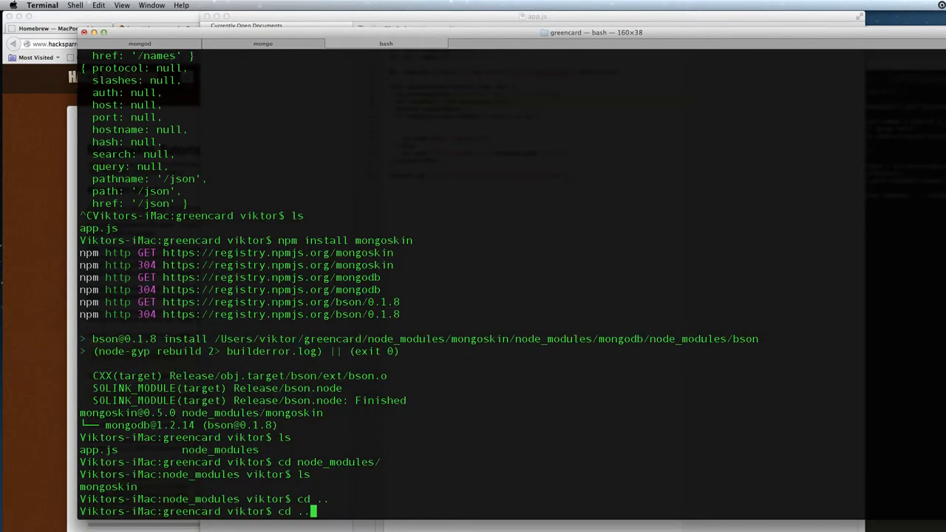
{"action": "type", "text": "pwd"}
{"action": "key", "text": "Return"}
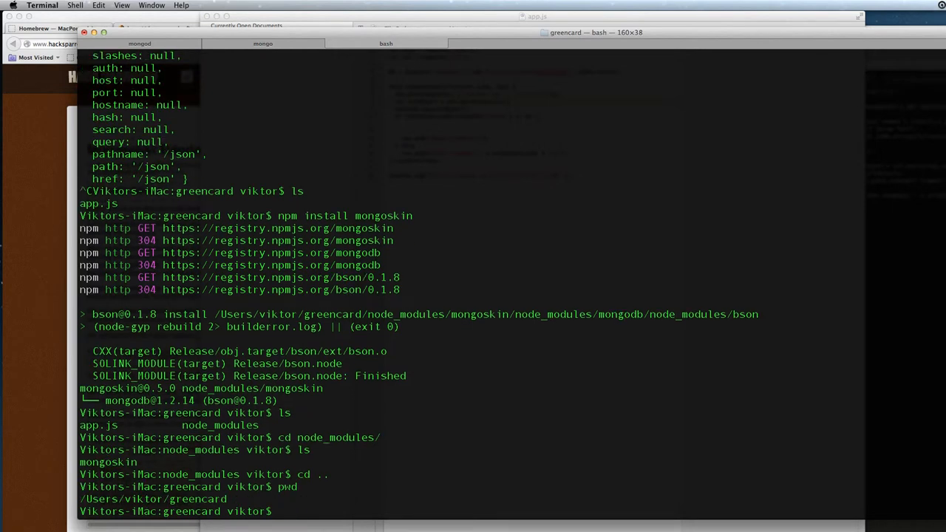
{"action": "type", "text": "node app.js"}
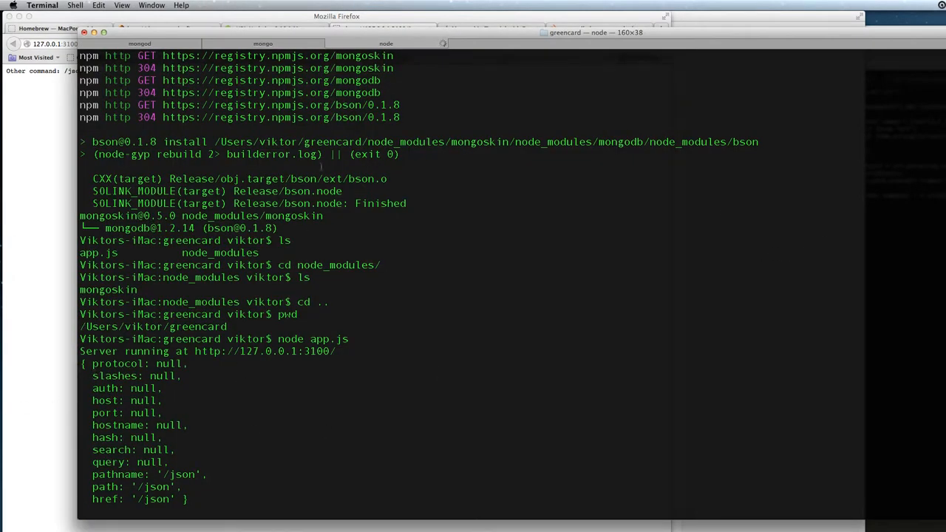
{"action": "mouse_move", "coordinate": [490, 418]}
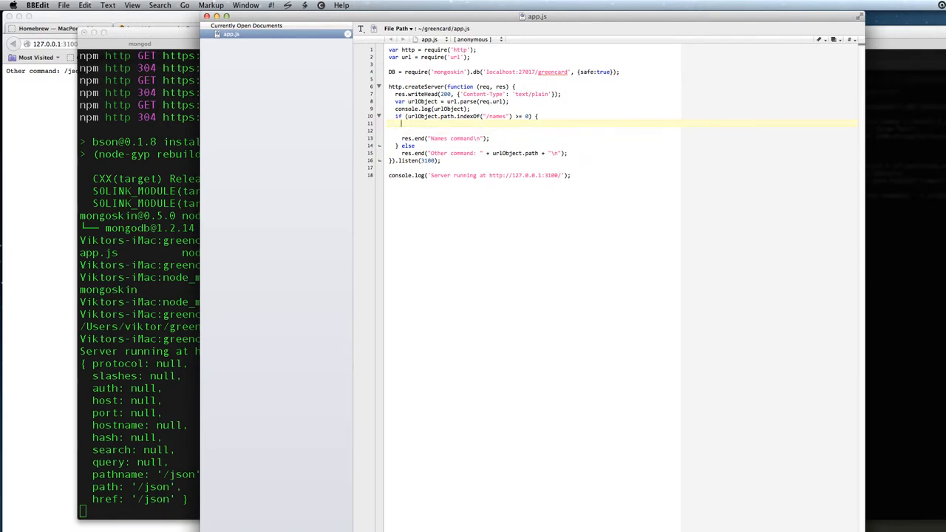
Type DB.collection('names').find().limit(100).toArray(function(err, result) inside the names branch
{"action": "key", "text": "Return"}
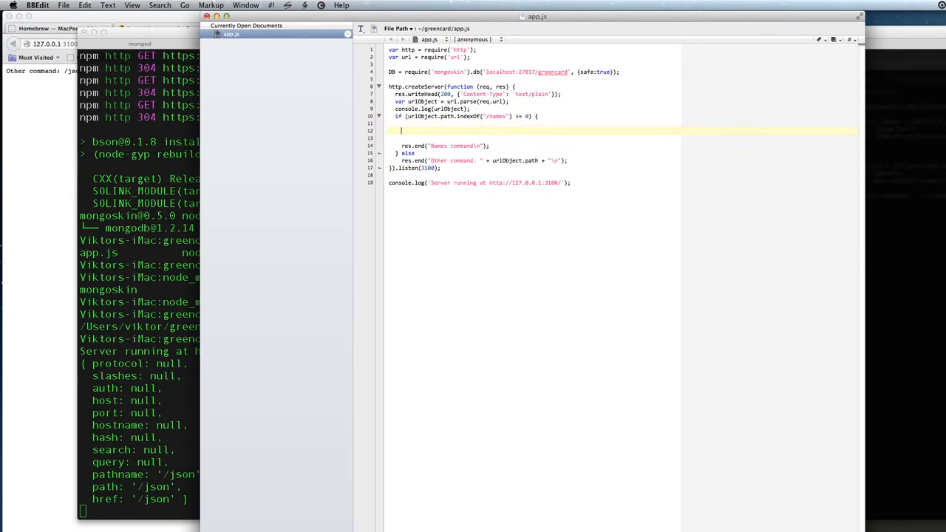
{"action": "type", "text": "DB."}
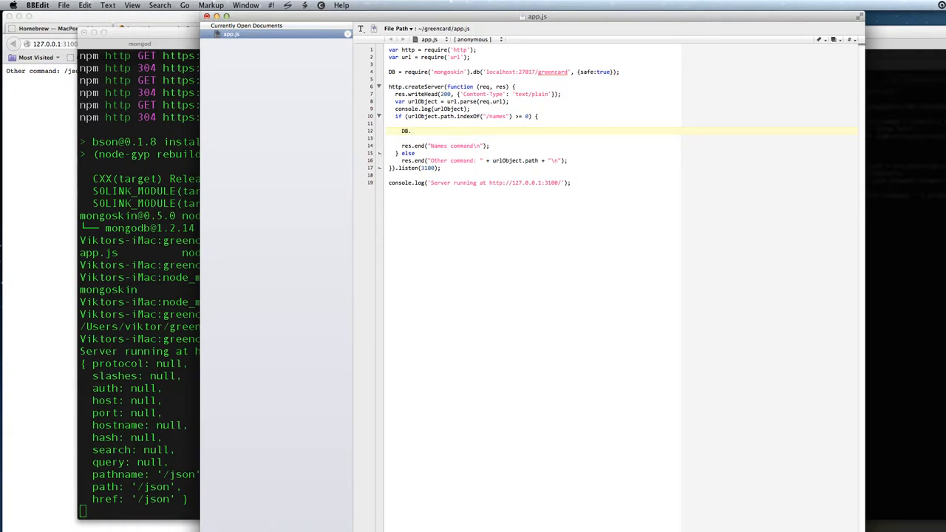
{"action": "type", "text": "co"}
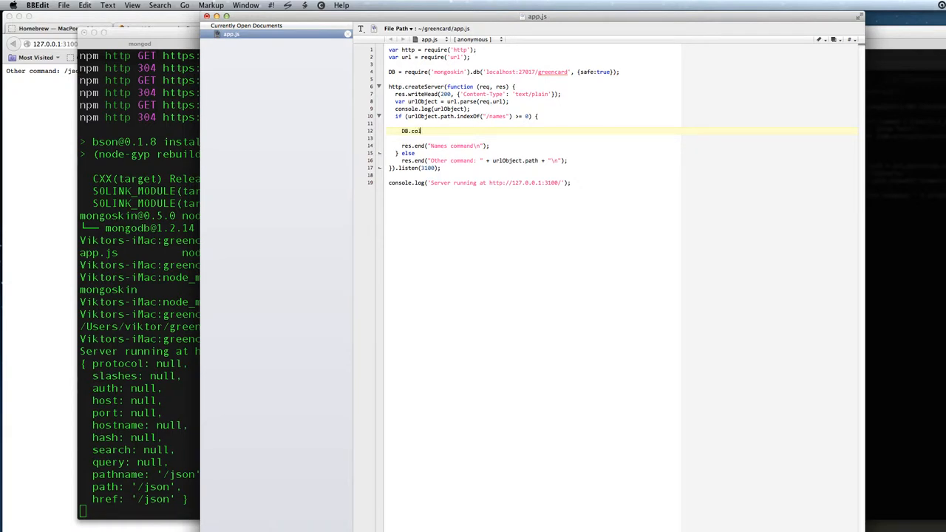
{"action": "type", "text": "llection('m"}
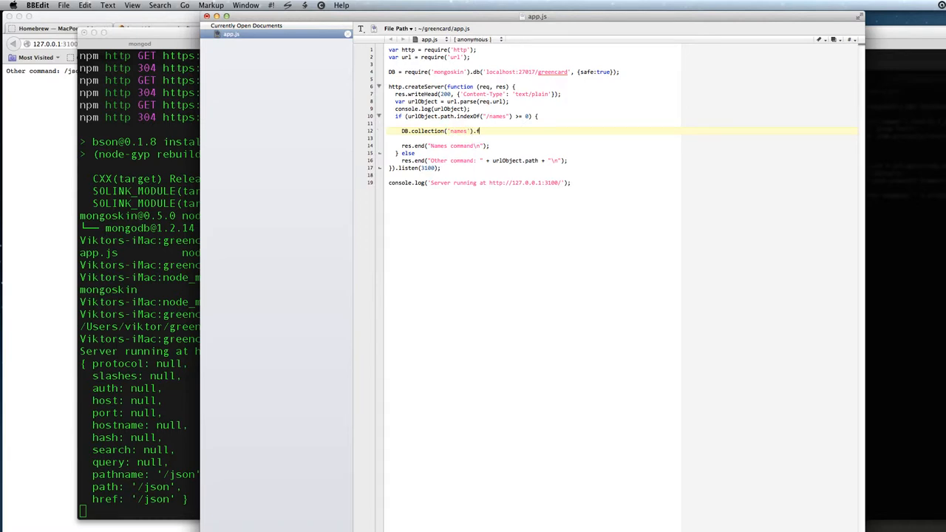
{"action": "type", "text": "find()"}
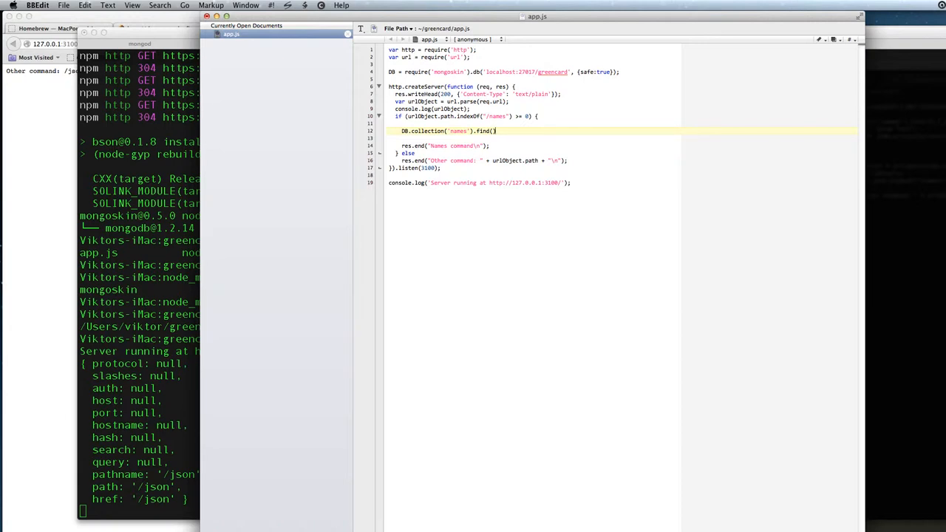
{"action": "type", "text": "."}
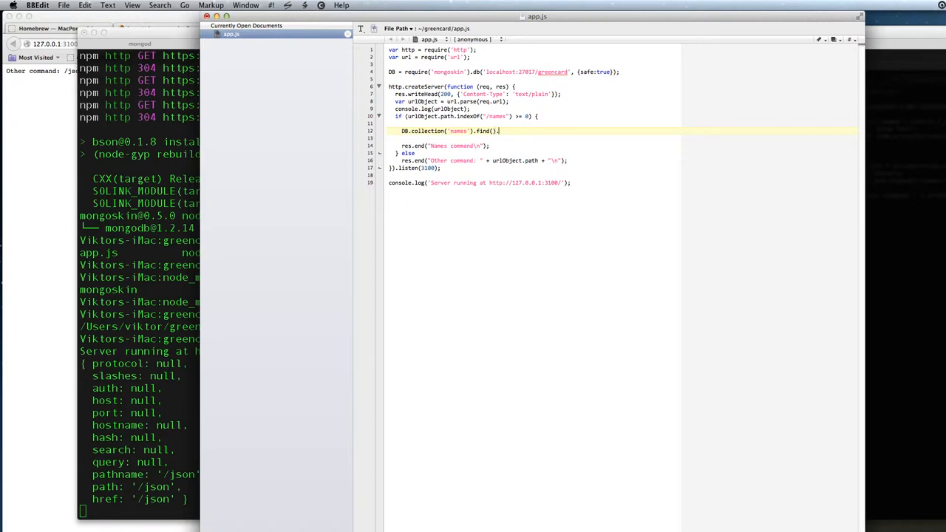
{"action": "type", "text": "limit("}
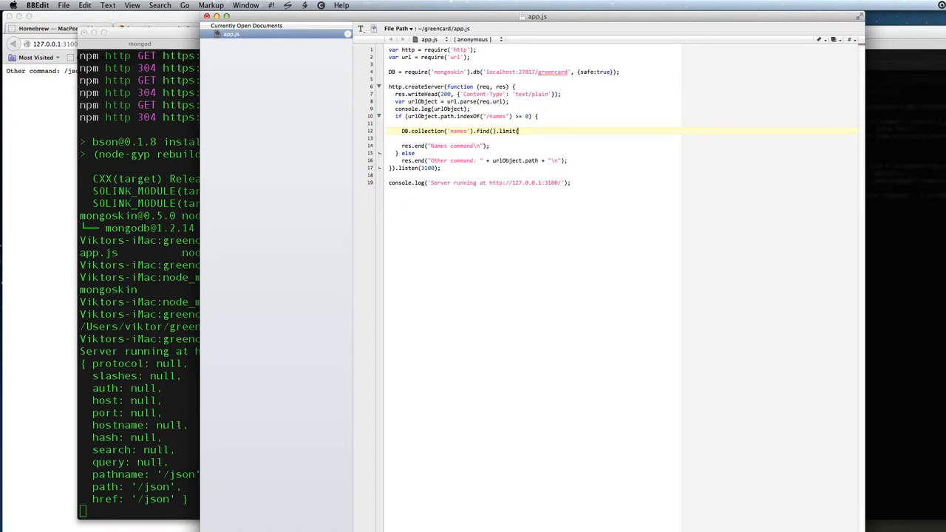
{"action": "type", "text": "100"}
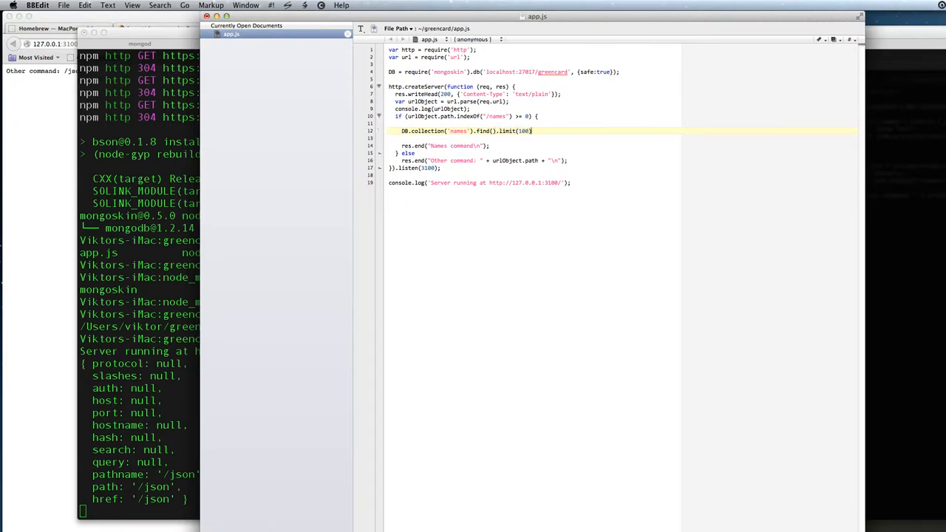
{"action": "key", "text": "Backspace"}
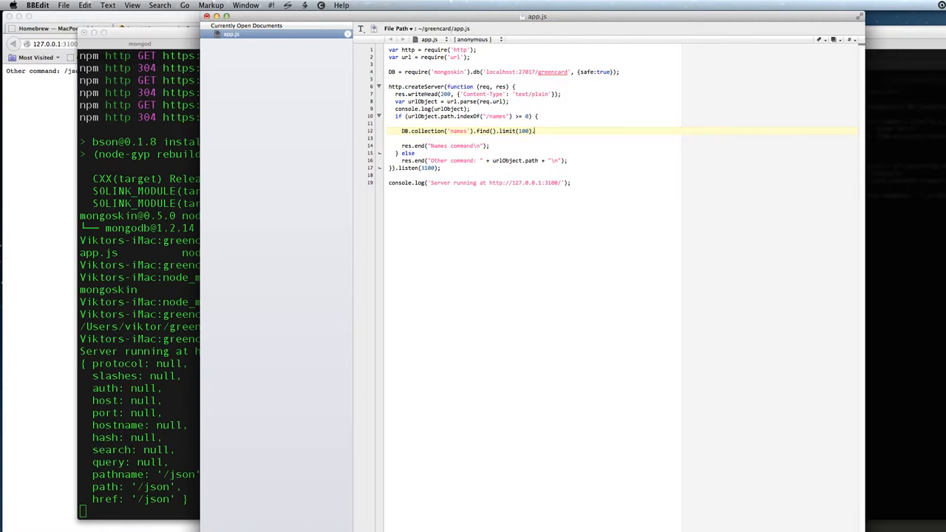
{"action": "type", "text": ".toArray"}
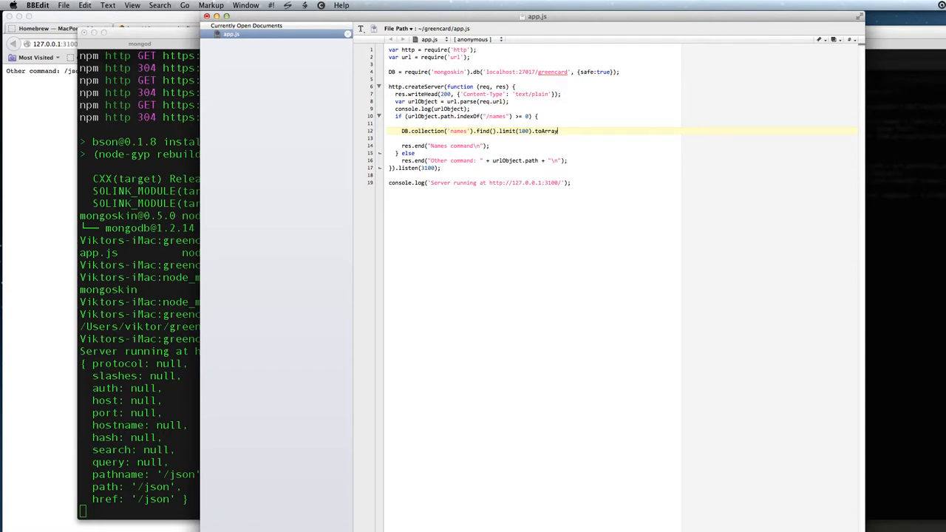
{"action": "type", "text": "()"}
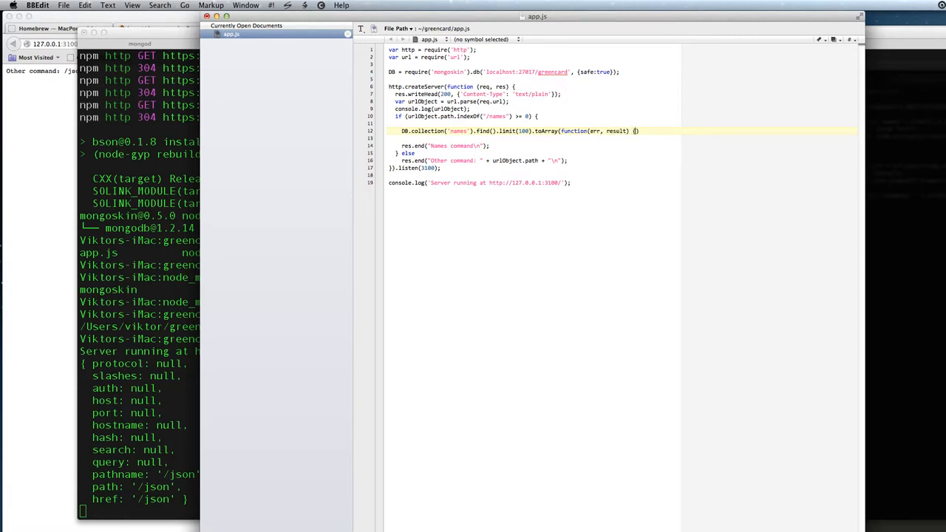
Close the toArray callback with a brace and parenthesis, moving res.end inside it
{"action": "key", "text": "Return"}
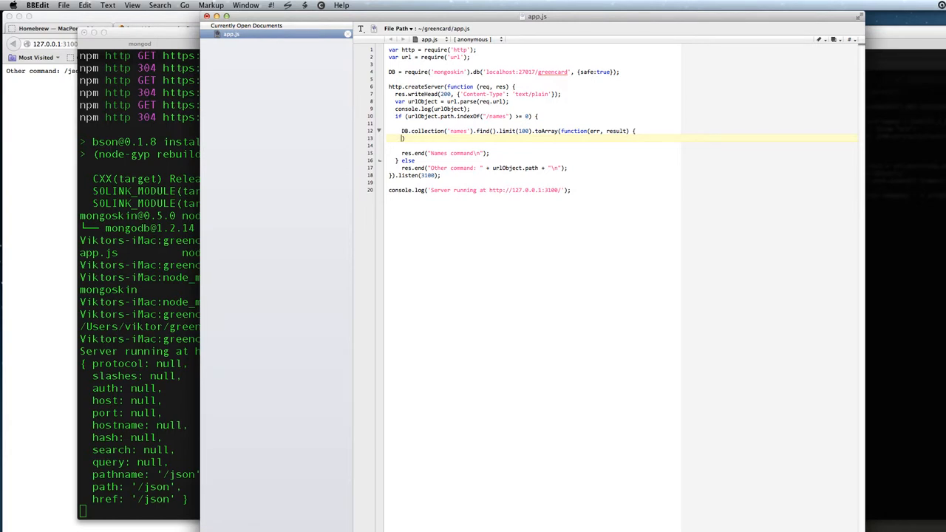
{"action": "type", "text": "});"}
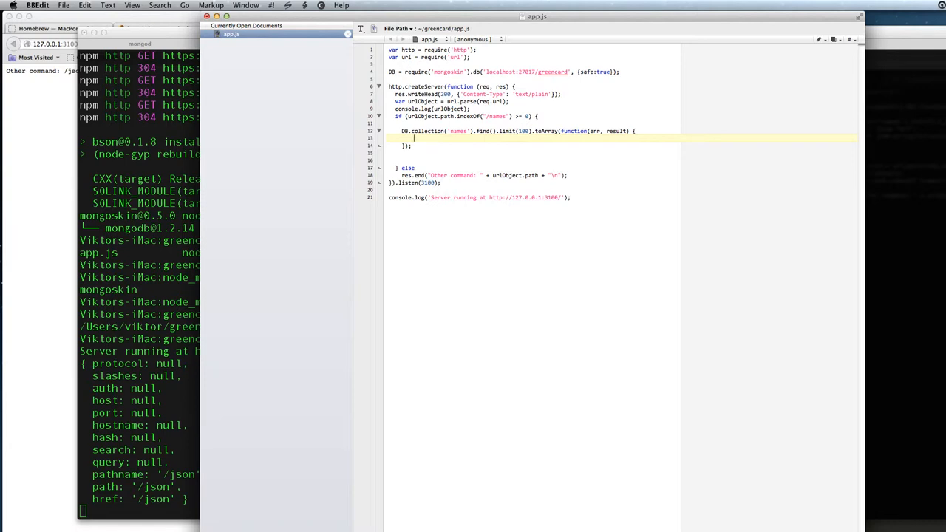
{"action": "type", "text": "res.end(\"names command\\n\");"}
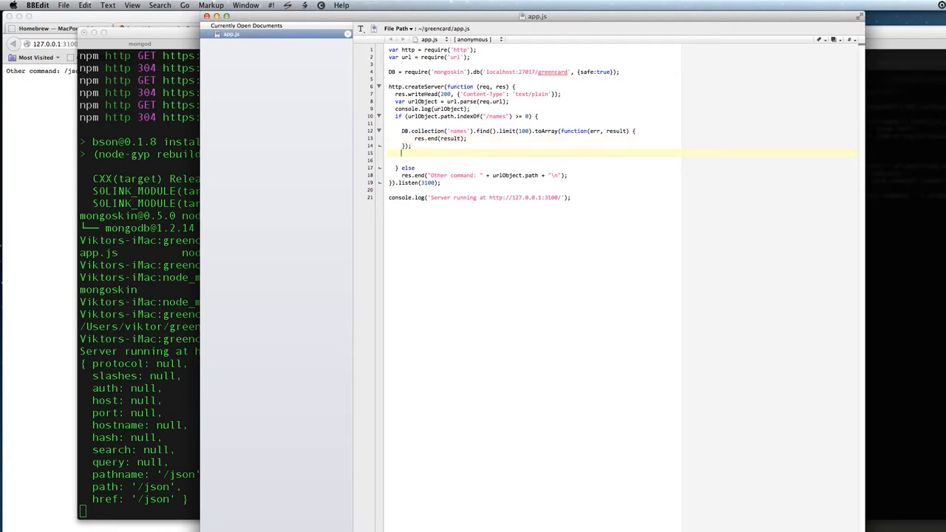
{"action": "key", "text": "Delete"}
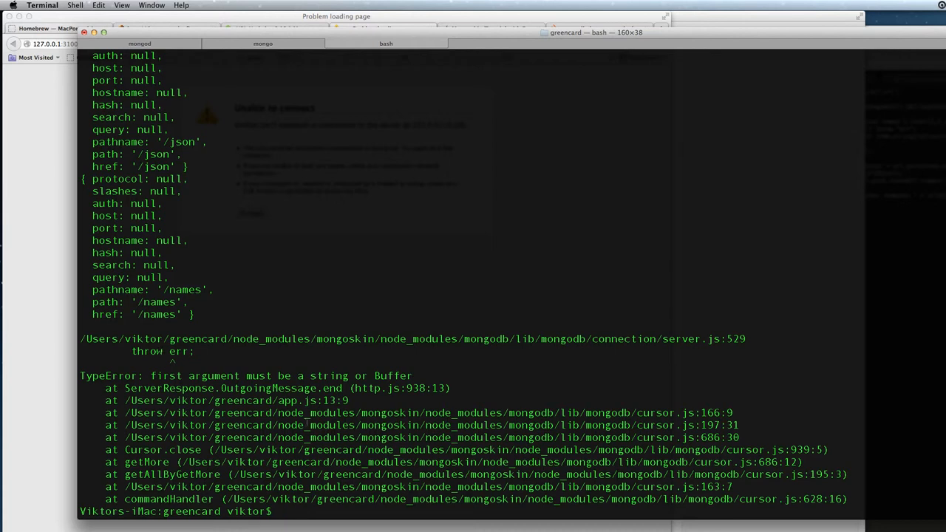
{"action": "mouse_move", "coordinate": [508, 350]}
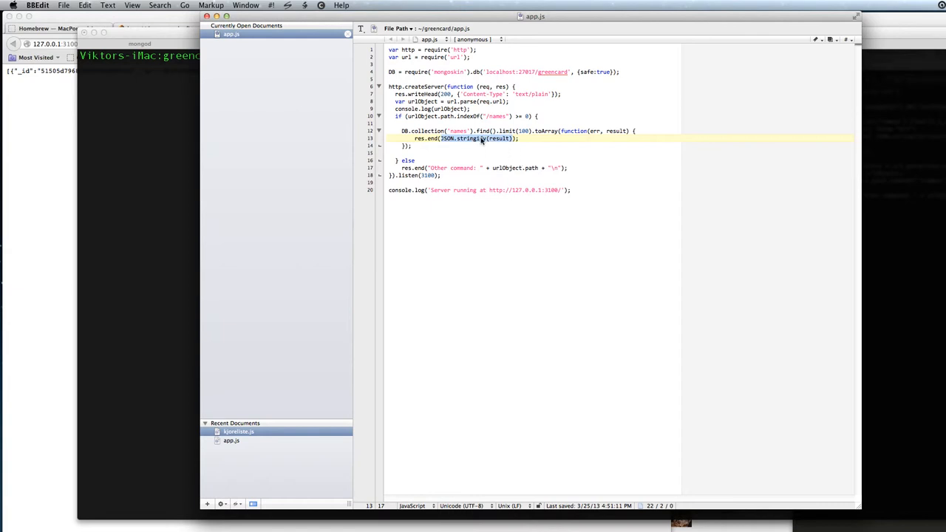
{"action": "mouse_move", "coordinate": [445, 142]}
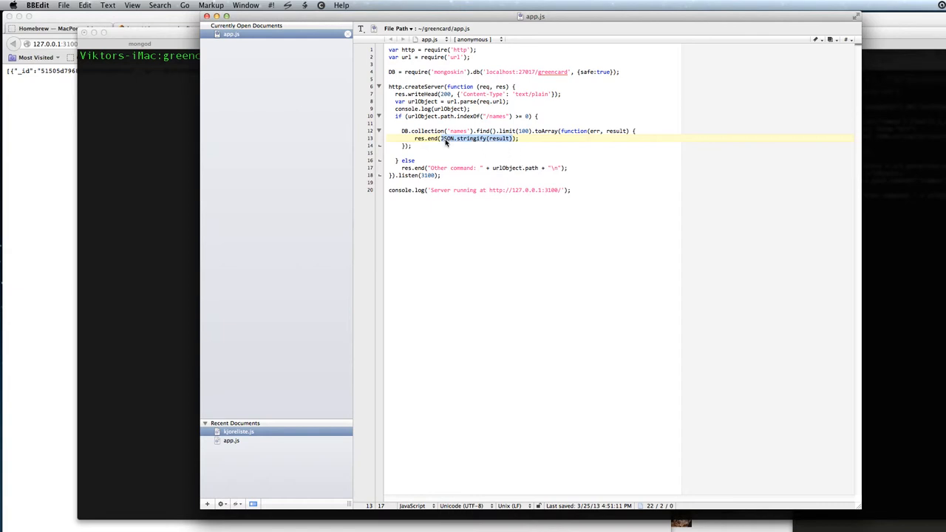
{"action": "mouse_move", "coordinate": [445, 147]}
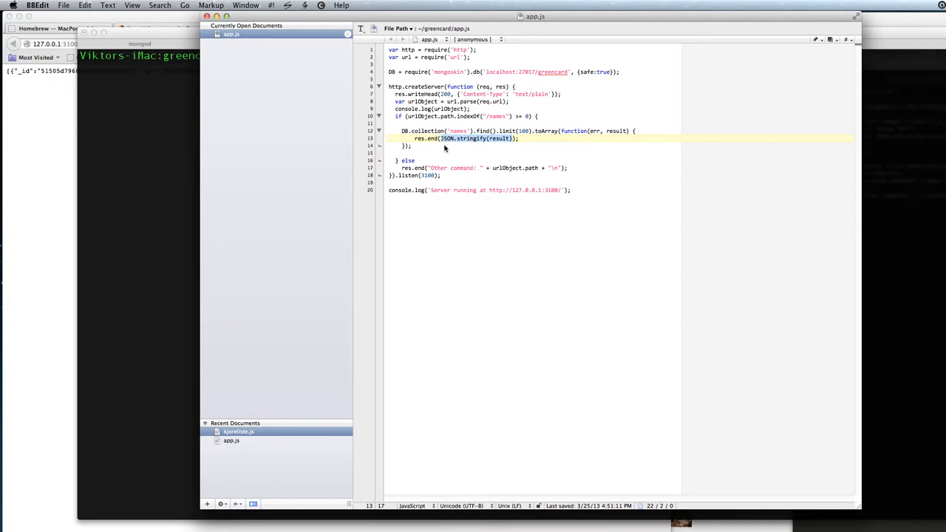
{"action": "mouse_move", "coordinate": [448, 140]}
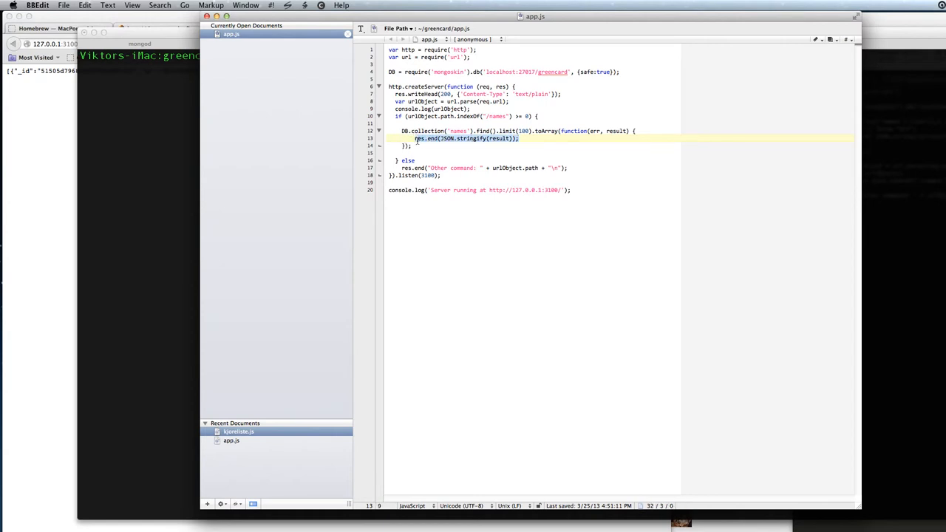
Deselect the edited res.end(JSON.stringify(result)) line in app.js
{"action": "left_click", "coordinate": [481, 182]}
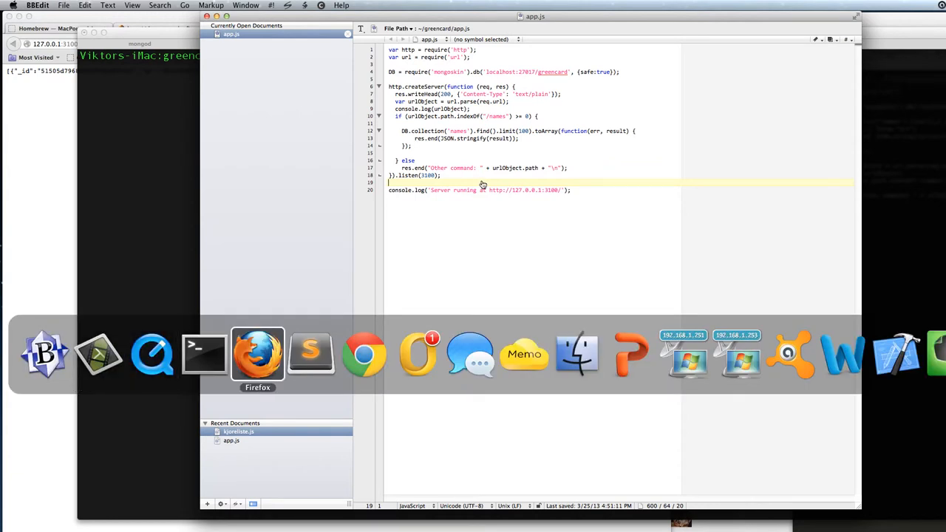
Restart the server with node app.js and reload 127.0.0.1:3100/names in Firefox
{"action": "left_click", "coordinate": [257, 354]}
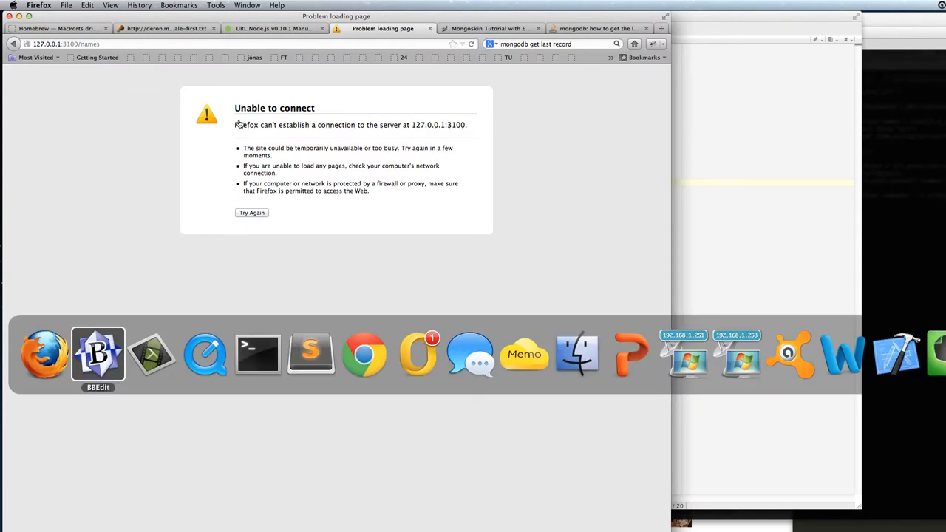
{"action": "left_click", "coordinate": [257, 353]}
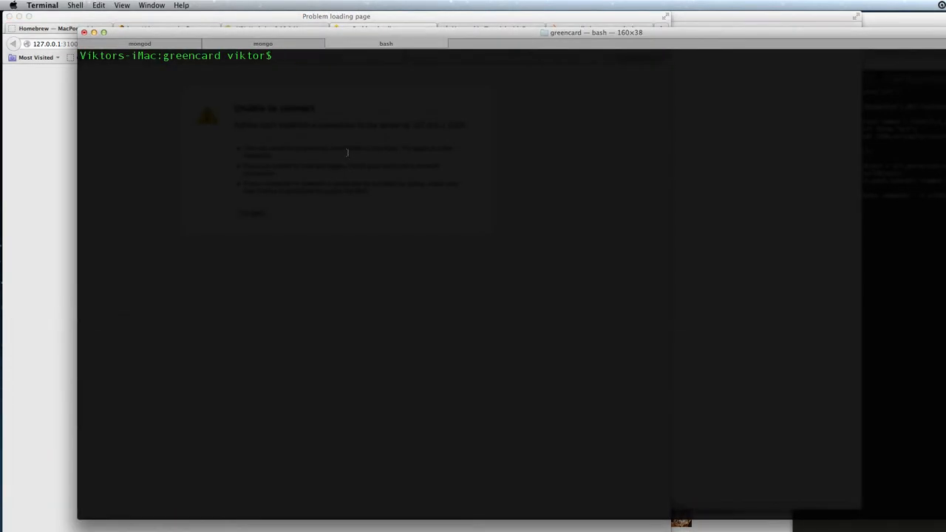
{"action": "type", "text": "node app.js"}
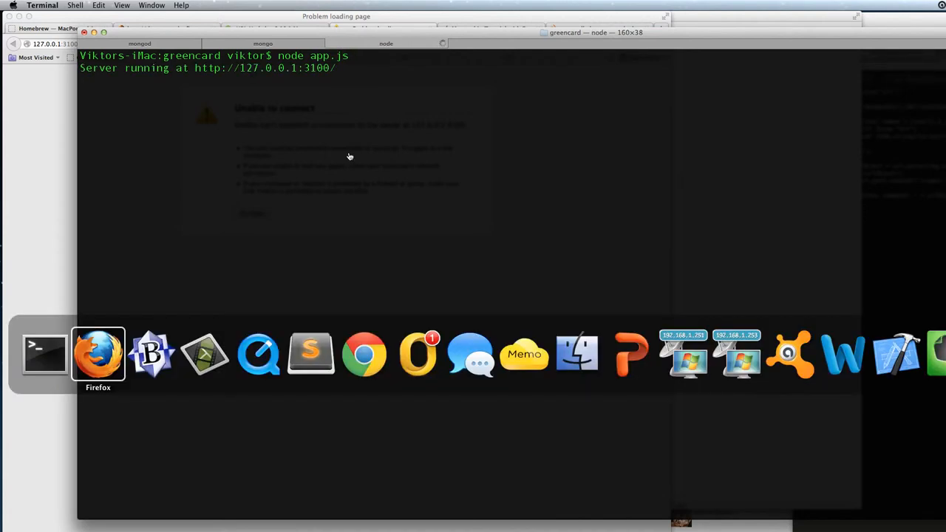
{"action": "left_click", "coordinate": [151, 354]}
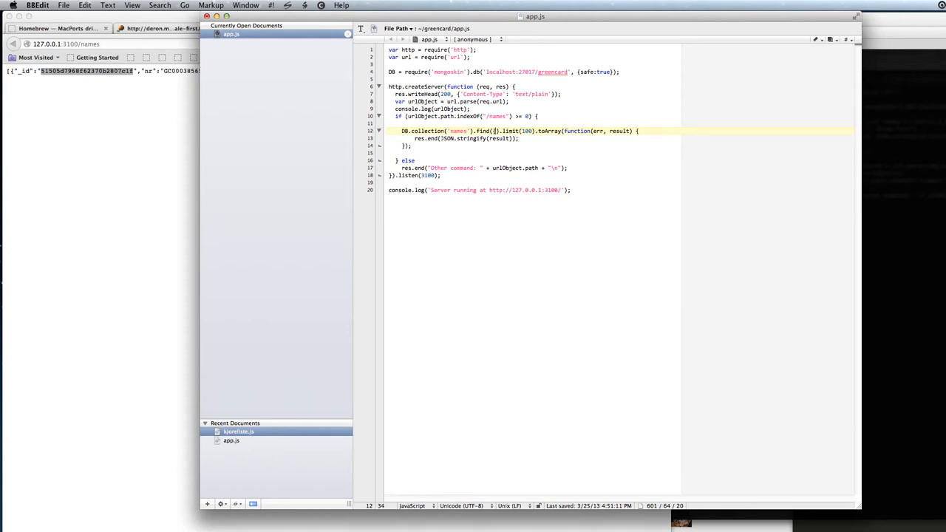
Pass find() an empty filter object and a projection object containing _id
{"action": "type", "text": "}, {_i}"}
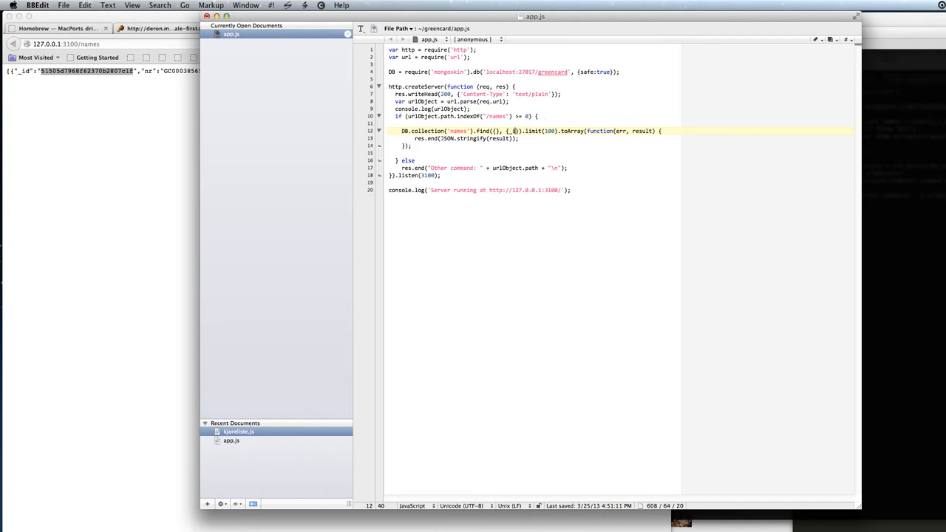
{"action": "type", "text": "_id:"}
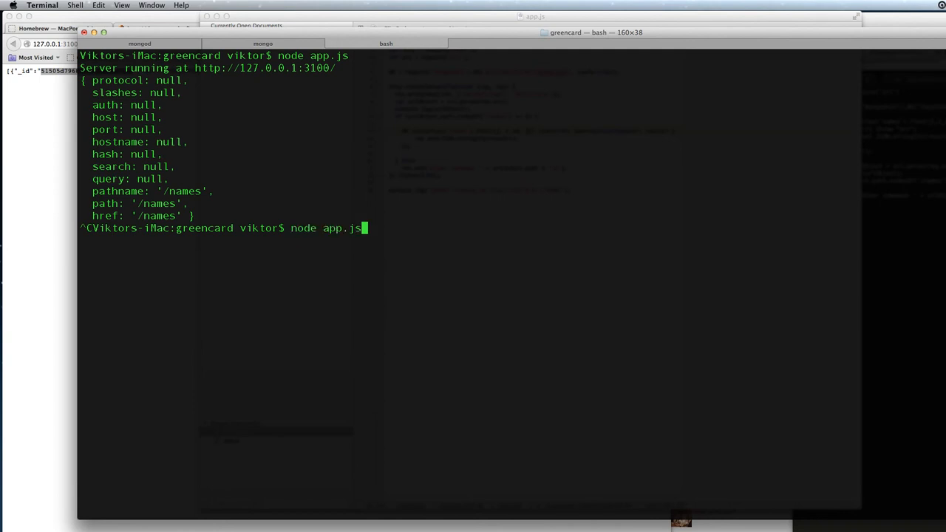
Run node app.js again to restart the server on port 3100
{"action": "key", "text": "Return"}
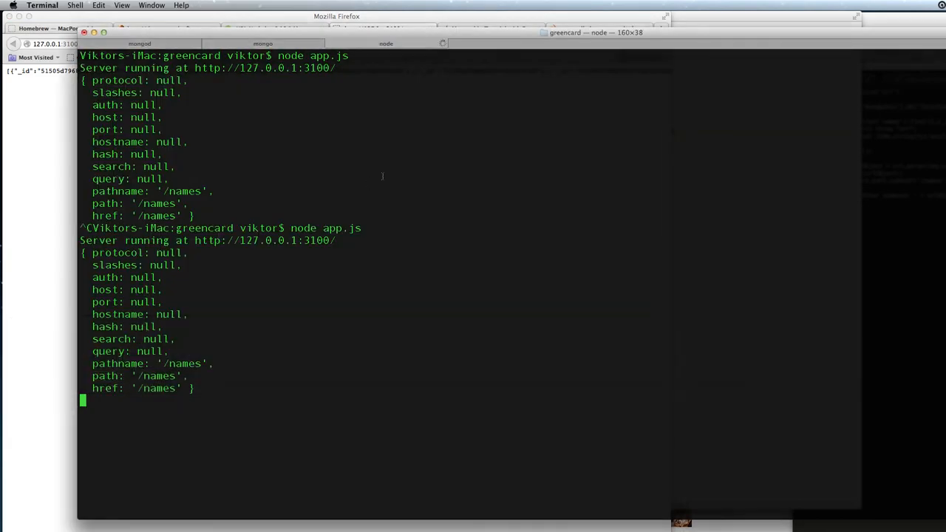